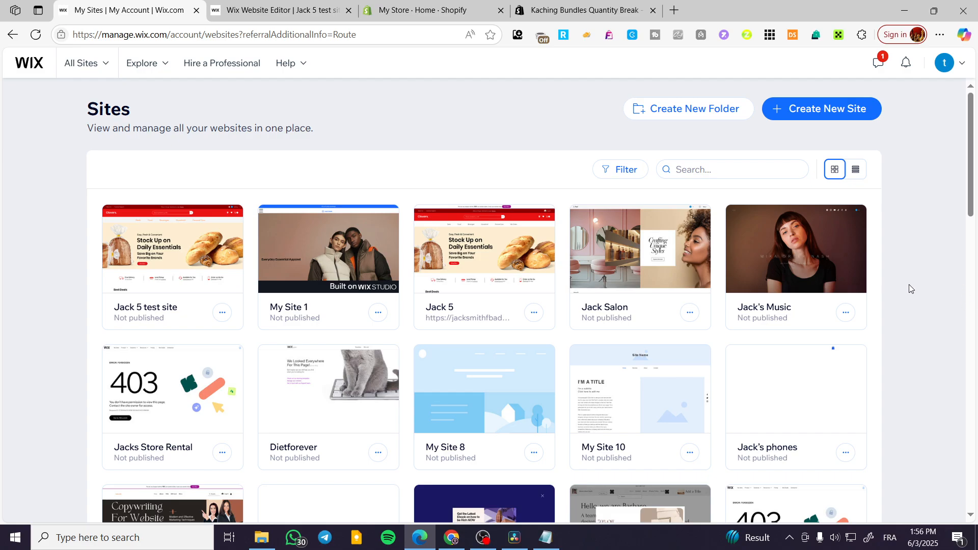
pyautogui.moveTo(923, 259)
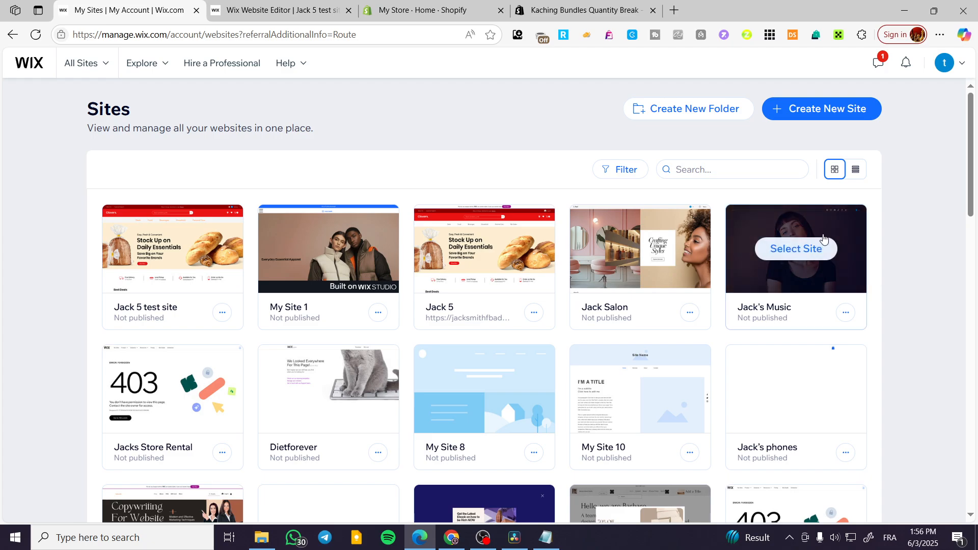
pyautogui.moveTo(329, 124)
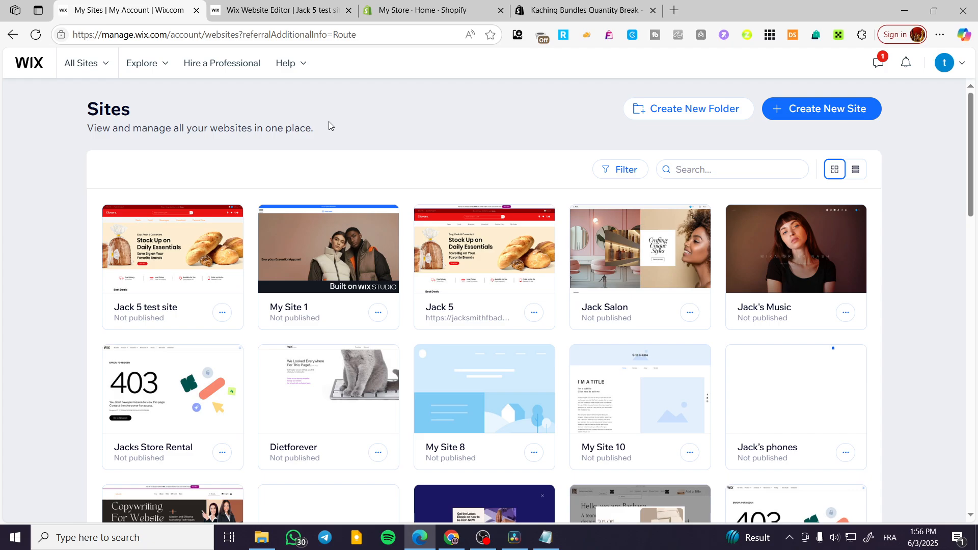
pyautogui.moveTo(239, 158)
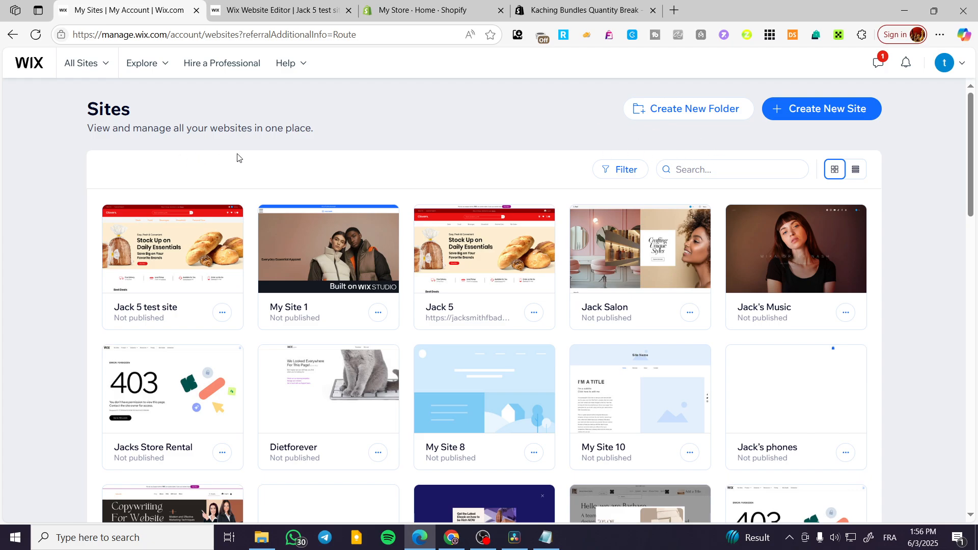
pyautogui.moveTo(240, 97)
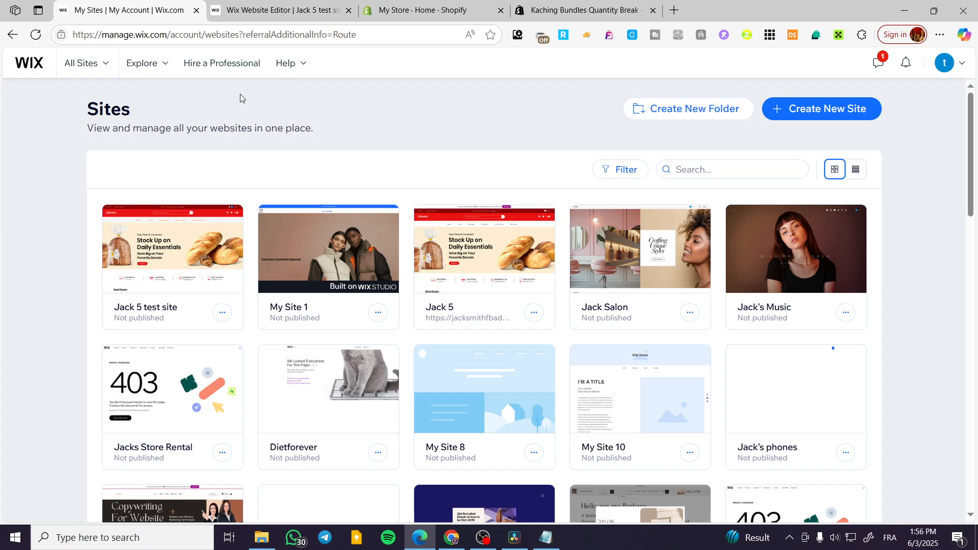
pyautogui.moveTo(28, 63)
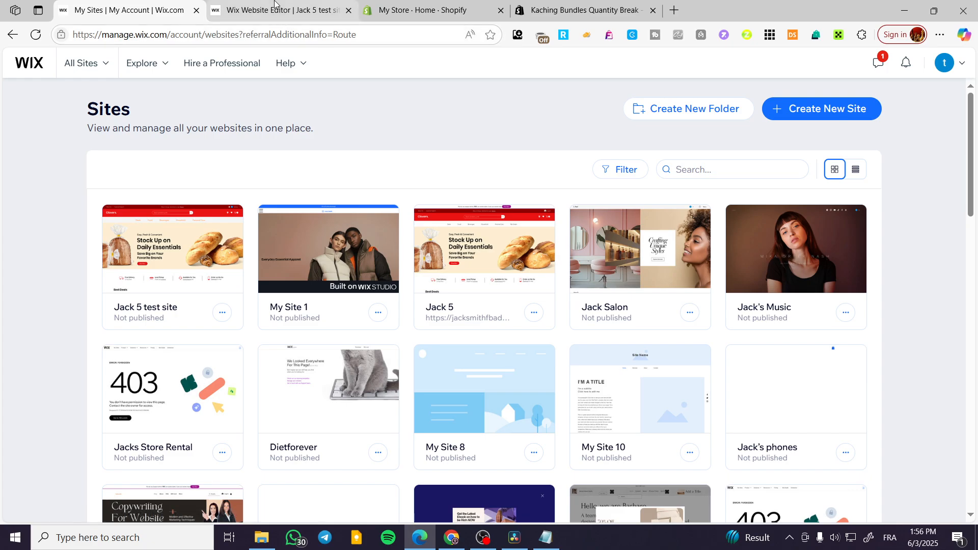
pyautogui.moveTo(943, 220)
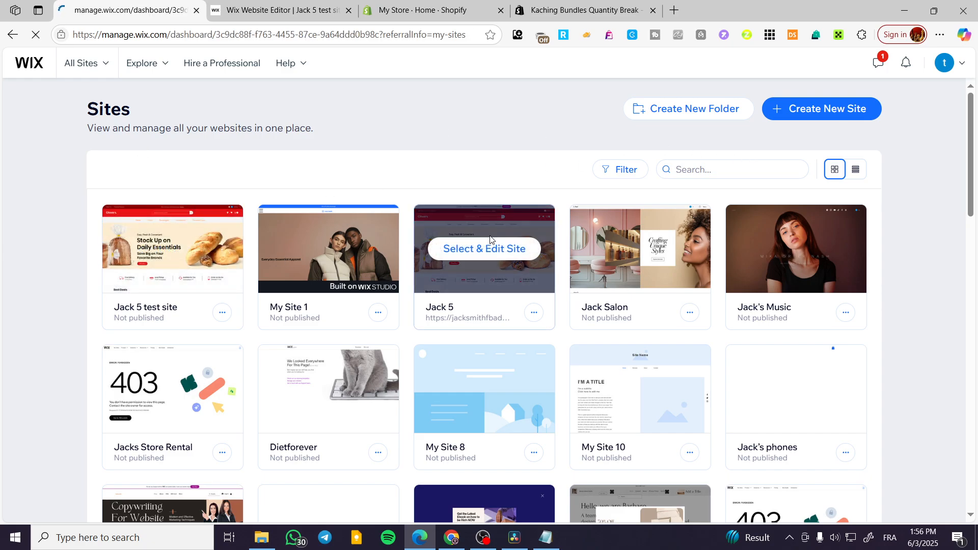
# Enter the Jack 5 test site dashboard and dismiss the 50% OFF SALE offer.
pyautogui.click(484, 248)
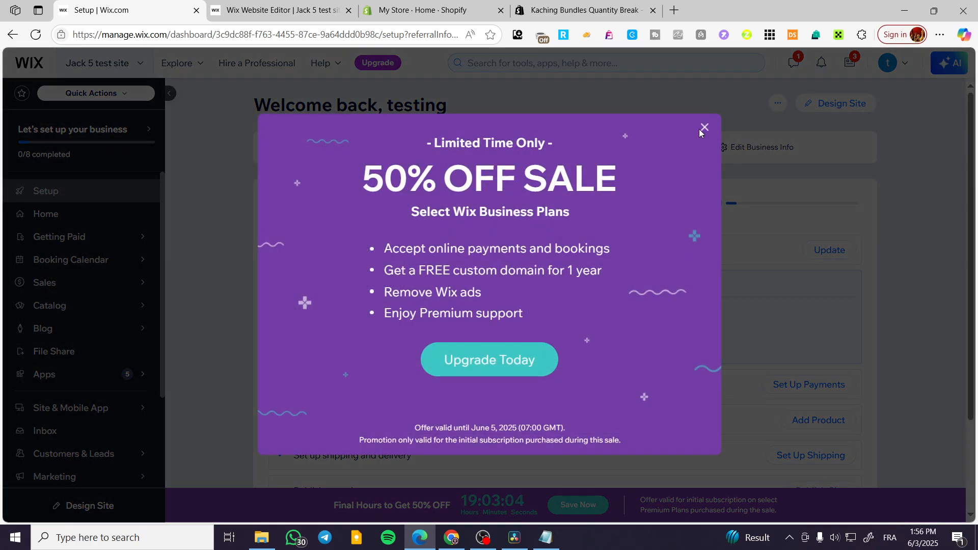
pyautogui.click(704, 128)
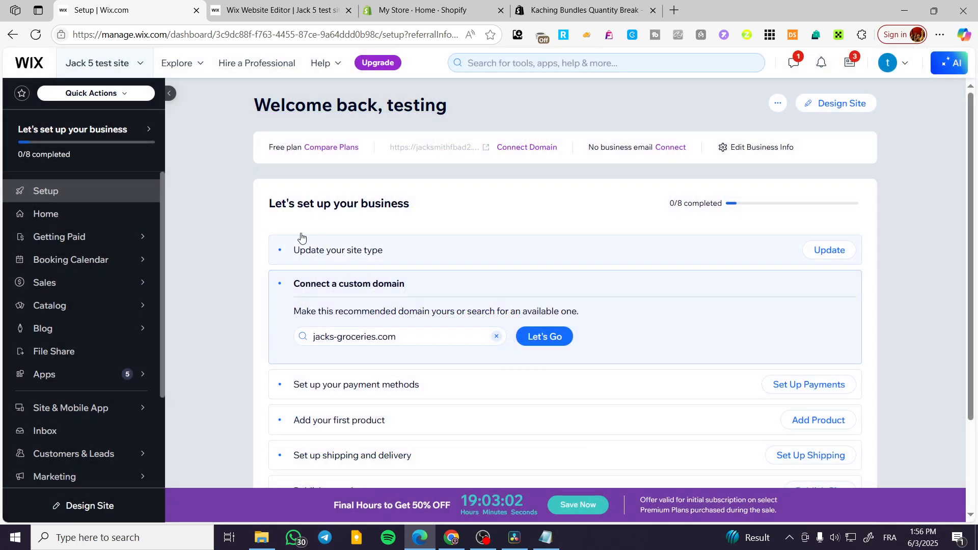
pyautogui.moveTo(74, 221)
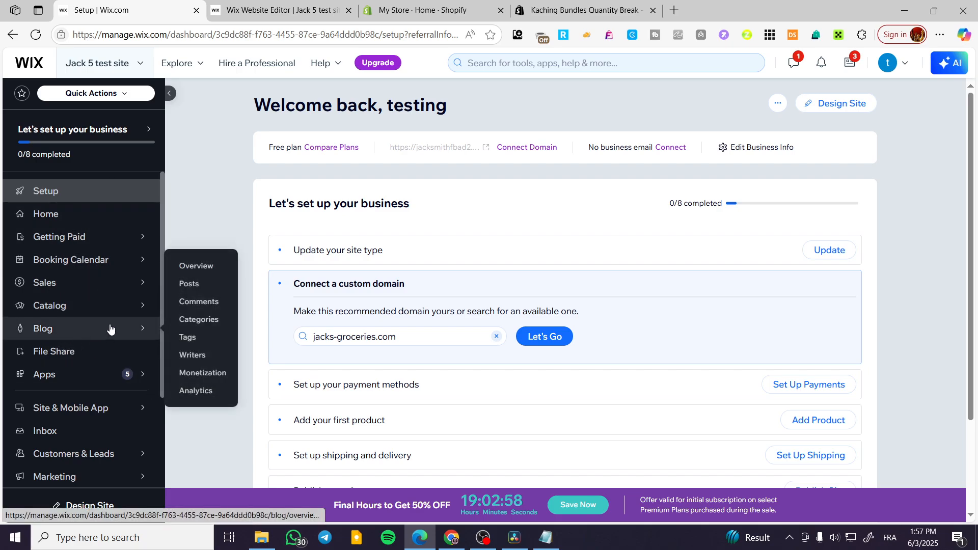
pyautogui.moveTo(79, 236)
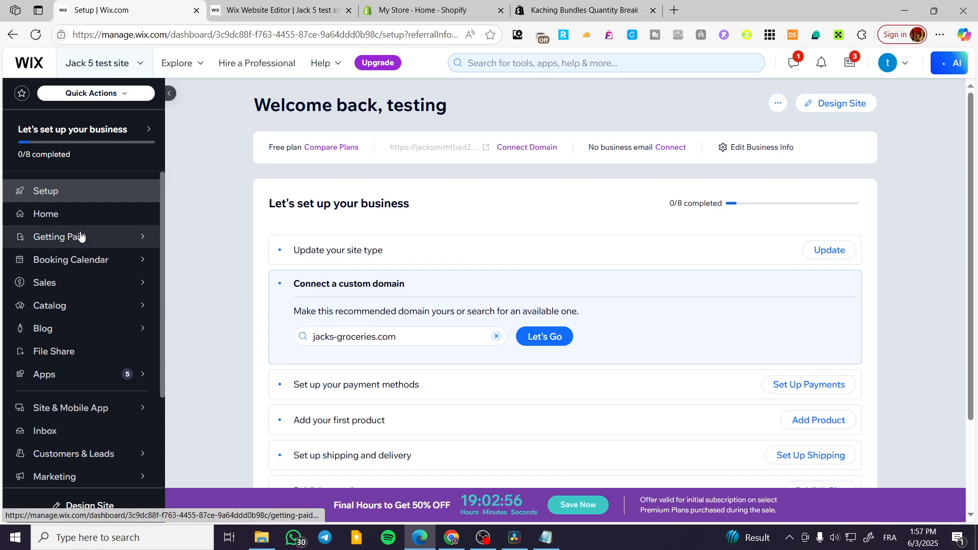
pyautogui.moveTo(207, 146)
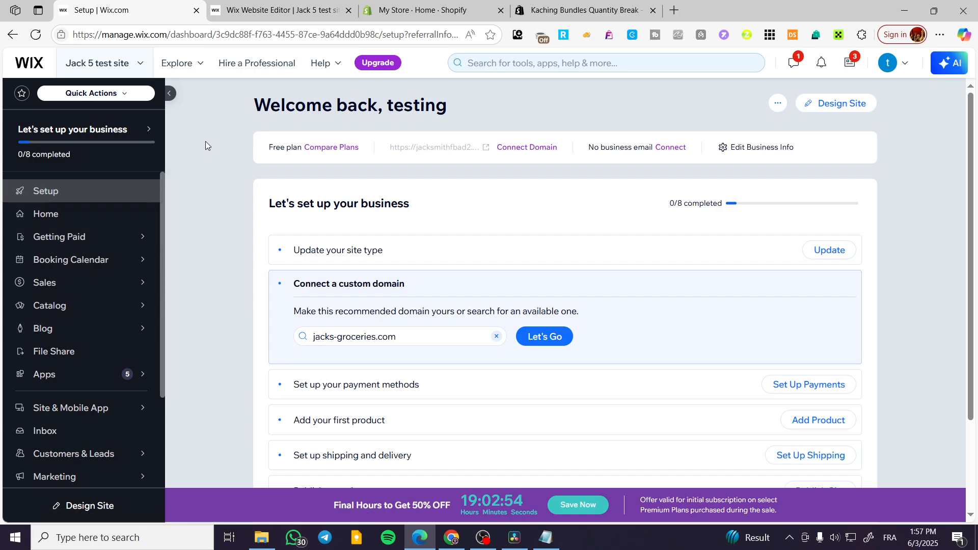
pyautogui.moveTo(89, 197)
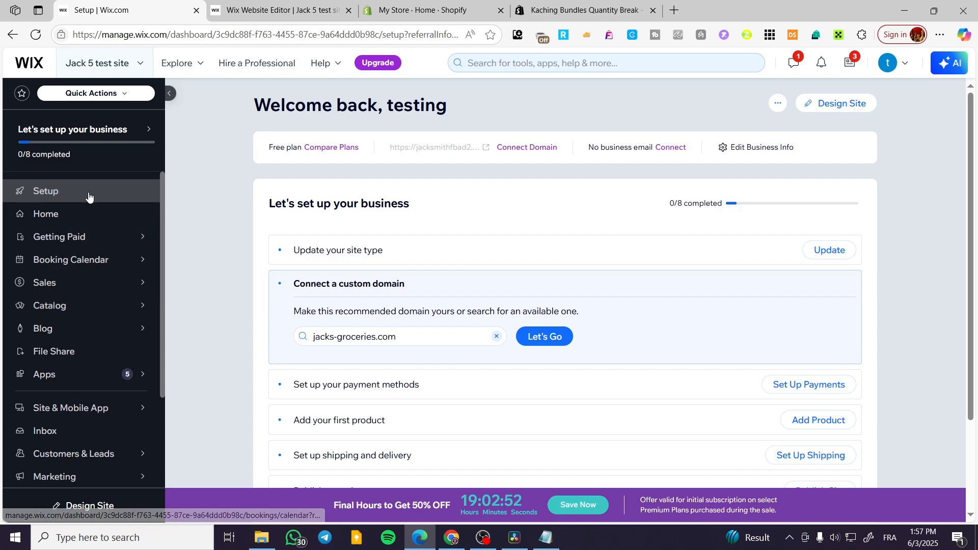
pyautogui.moveTo(839, 103)
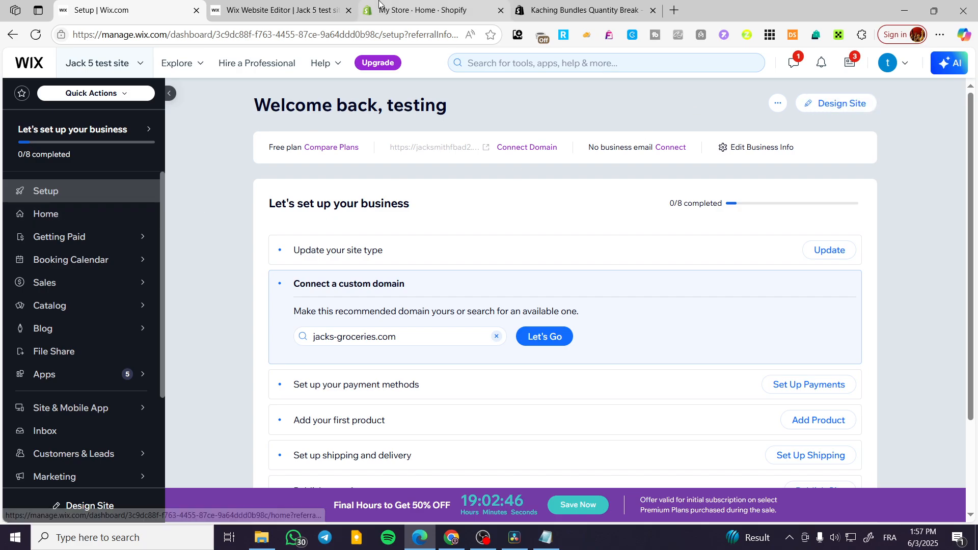
# Switch to the Website Editor and bring up the Wix App Market via Add Apps.
pyautogui.click(281, 10)
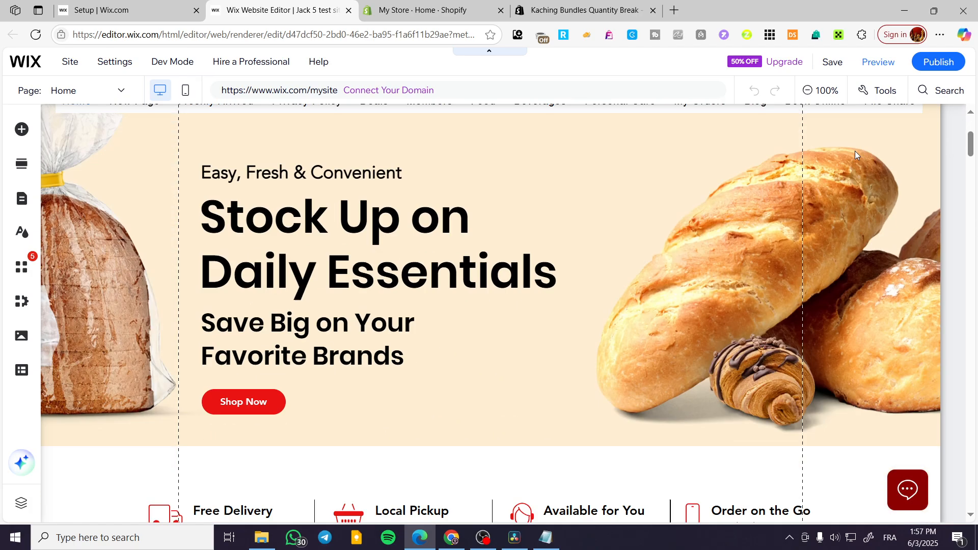
pyautogui.scroll(-3)
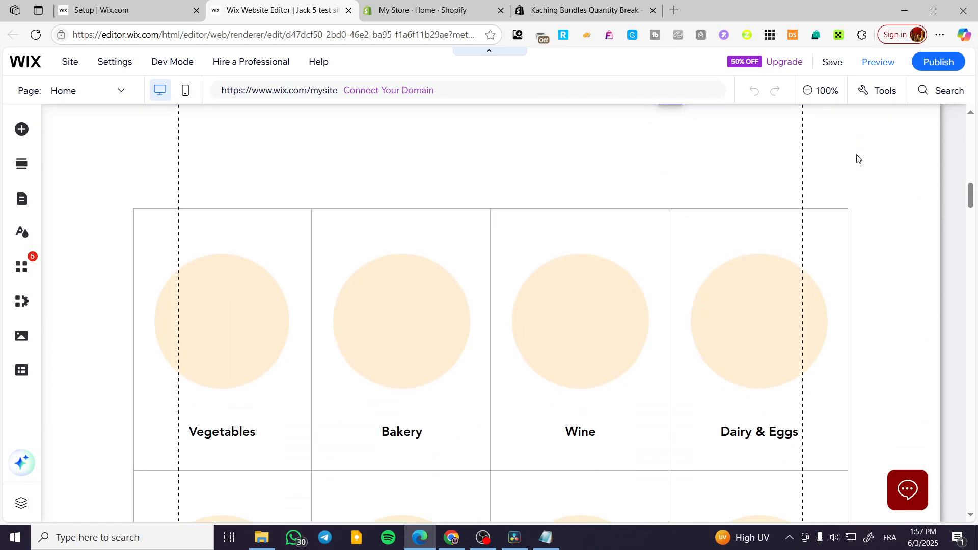
pyautogui.scroll(3)
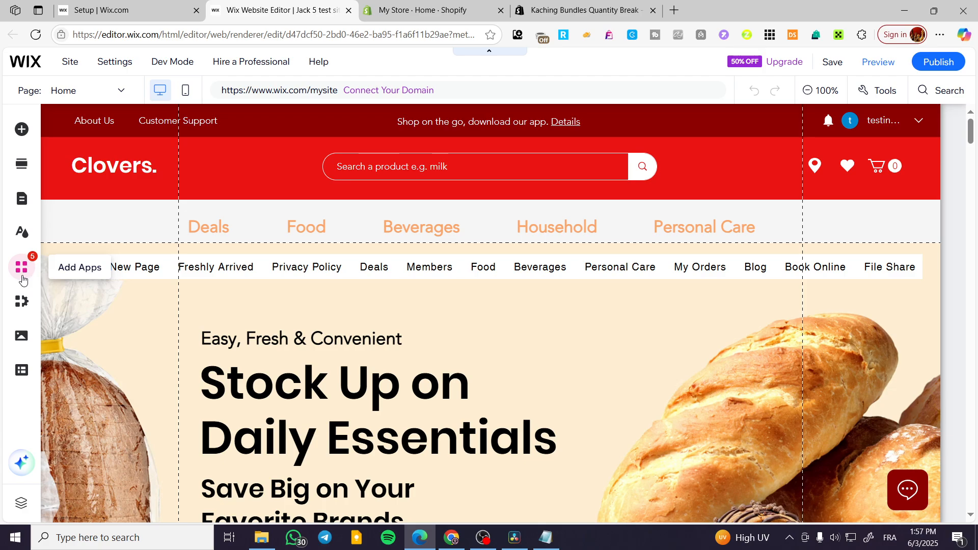
pyautogui.moveTo(22, 274)
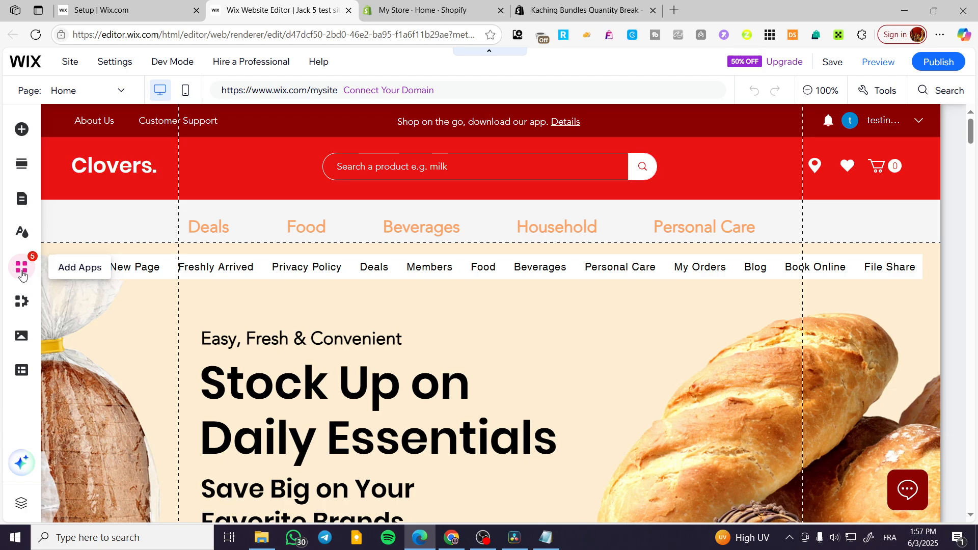
pyautogui.click(22, 268)
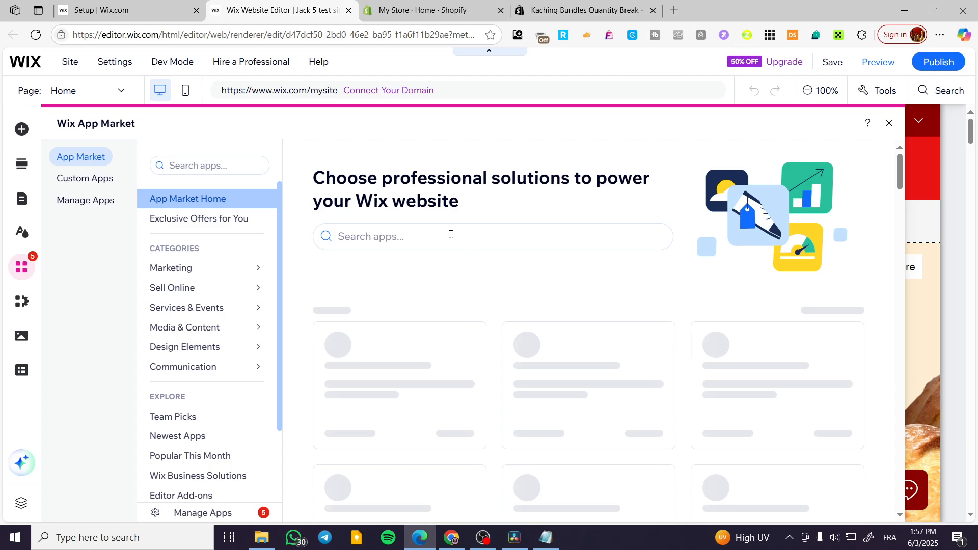
# Search 'wix event' and select Wix Events & Tickets under Services & Events > Events.
pyautogui.click(208, 165)
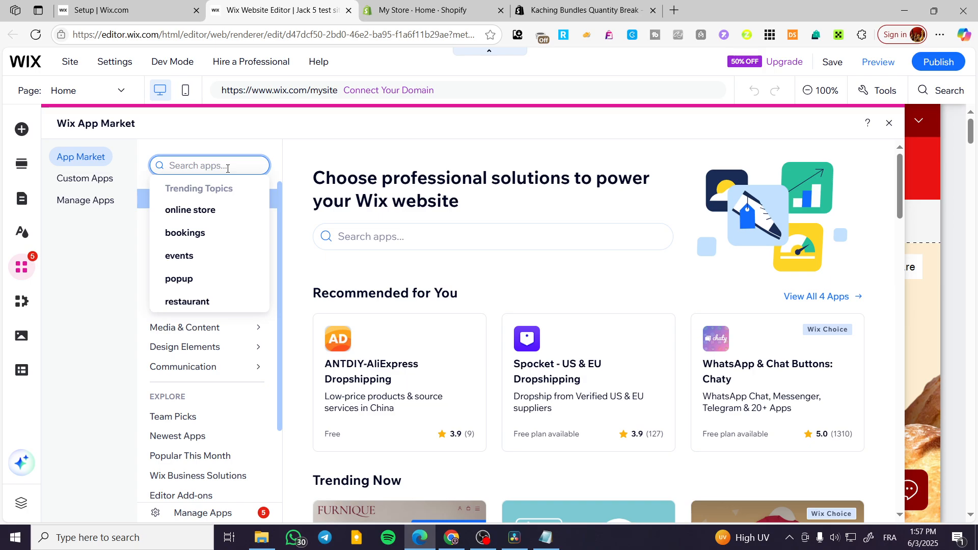
pyautogui.write('wix e')
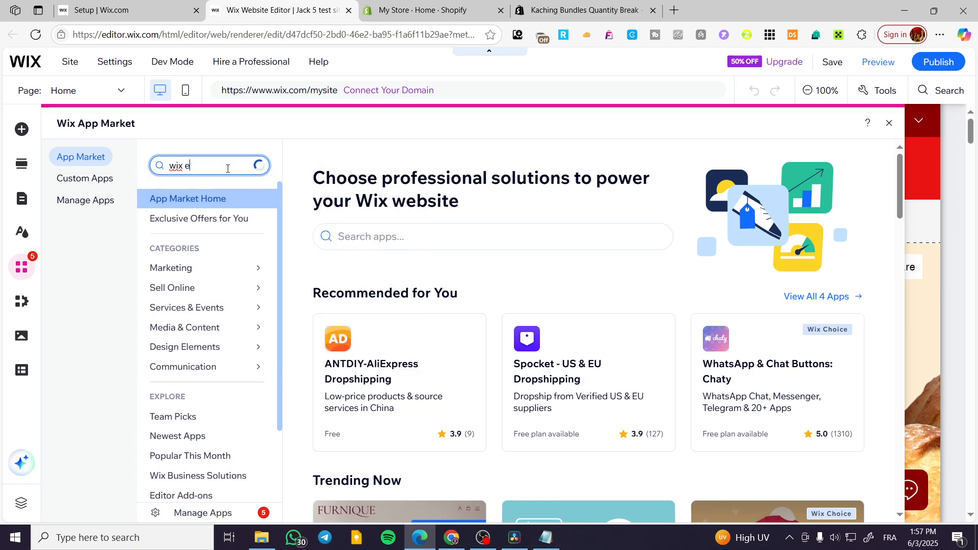
pyautogui.write('vent')
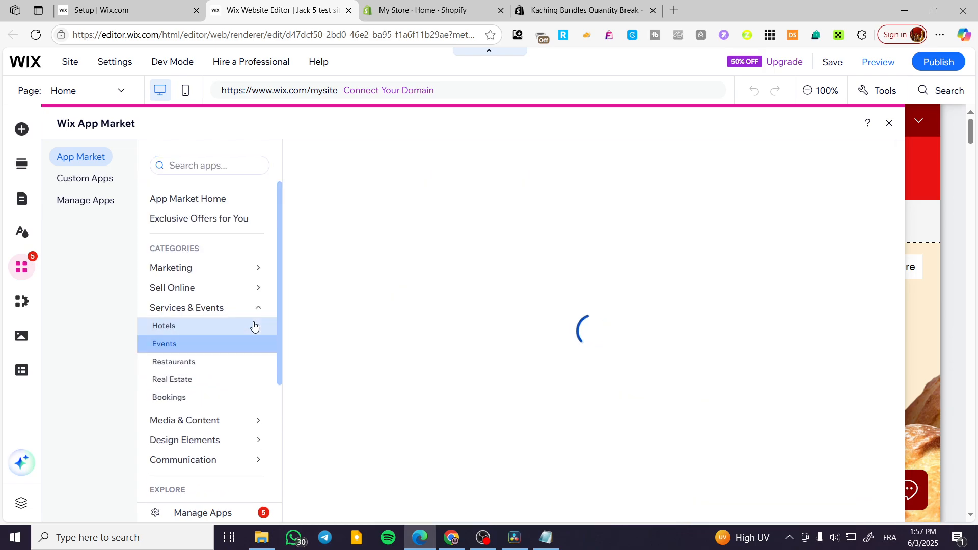
pyautogui.click(164, 343)
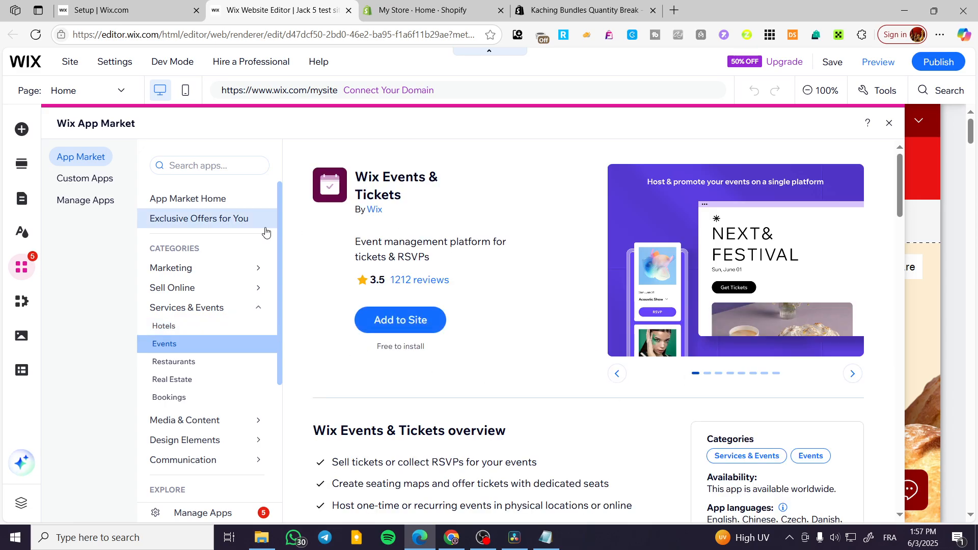
pyautogui.moveTo(457, 244)
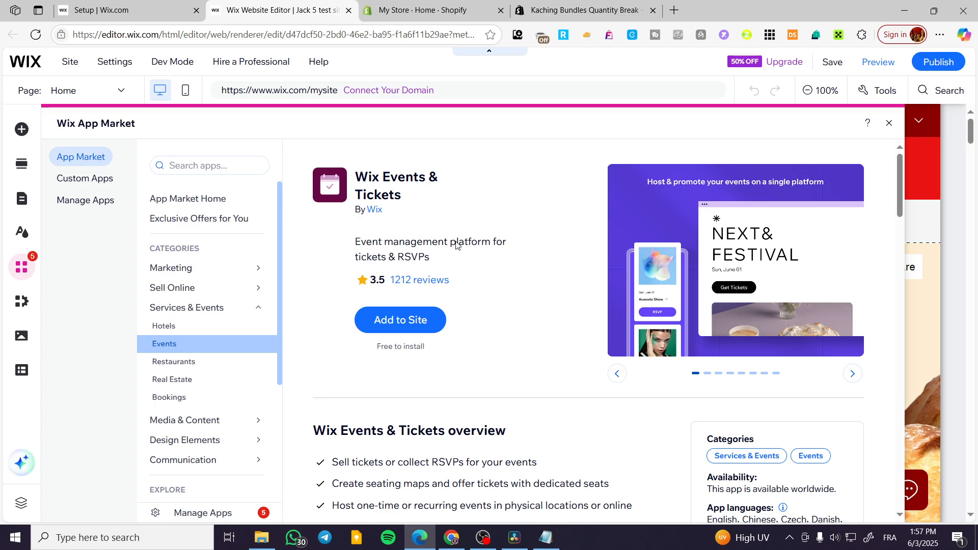
pyautogui.click(399, 319)
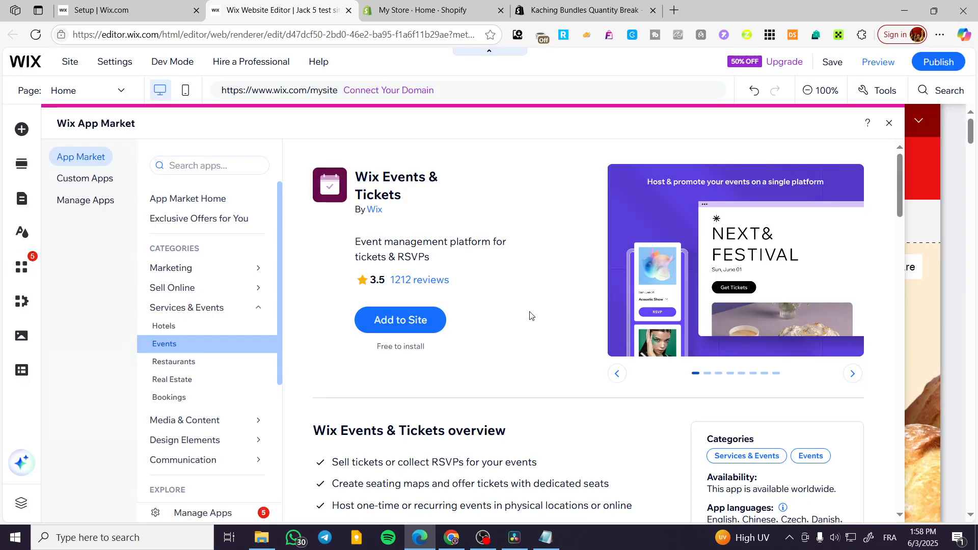
pyautogui.click(399, 319)
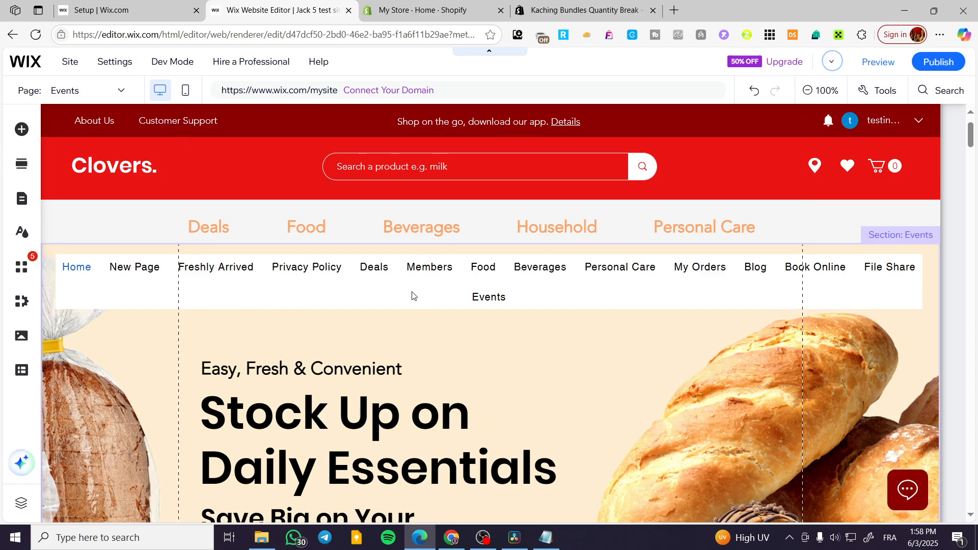
pyautogui.scroll(-3)
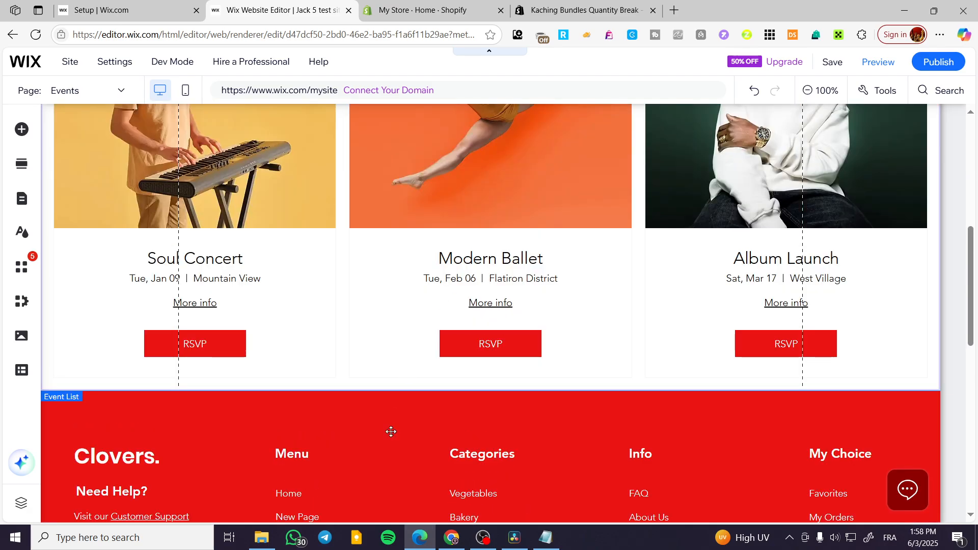
pyautogui.scroll(3)
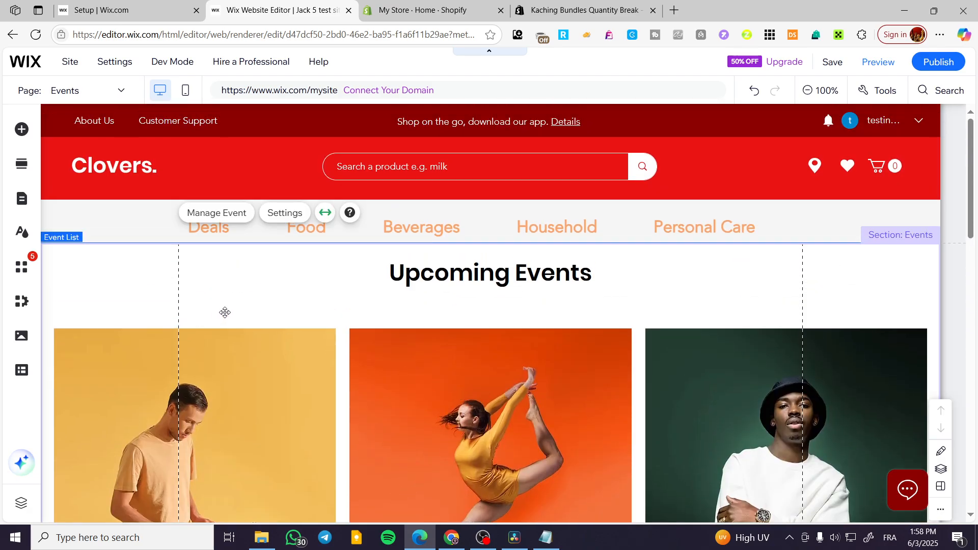
pyautogui.moveTo(700, 327)
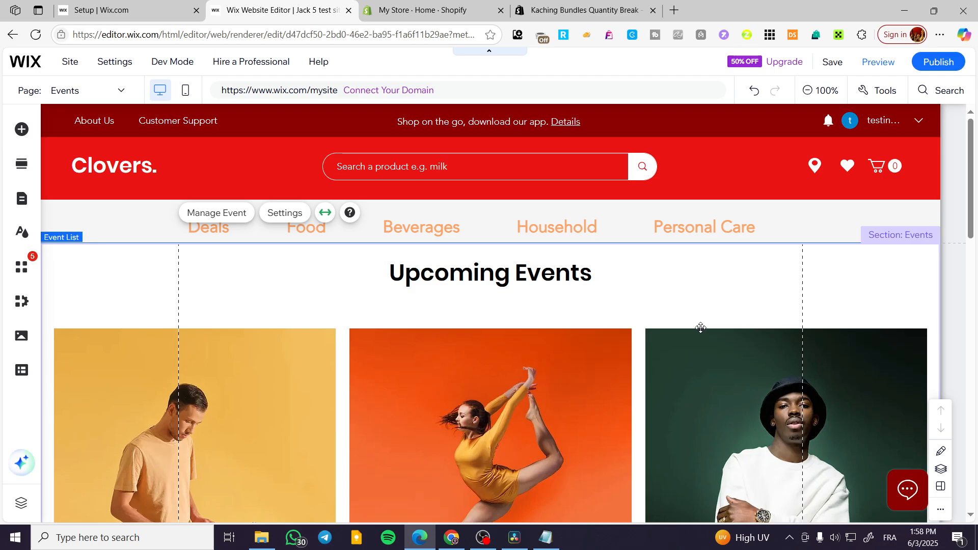
pyautogui.moveTo(790, 281)
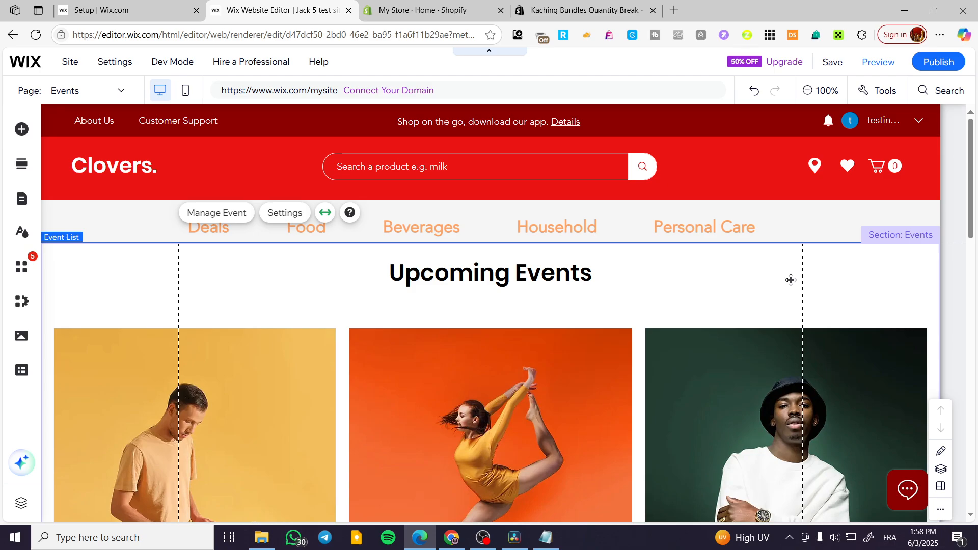
pyautogui.moveTo(844, 282)
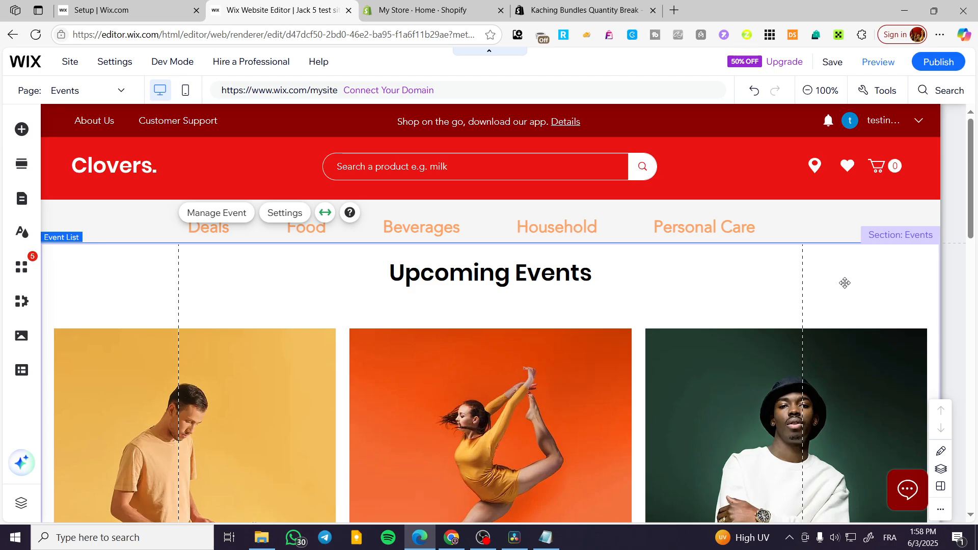
pyautogui.moveTo(568, 506)
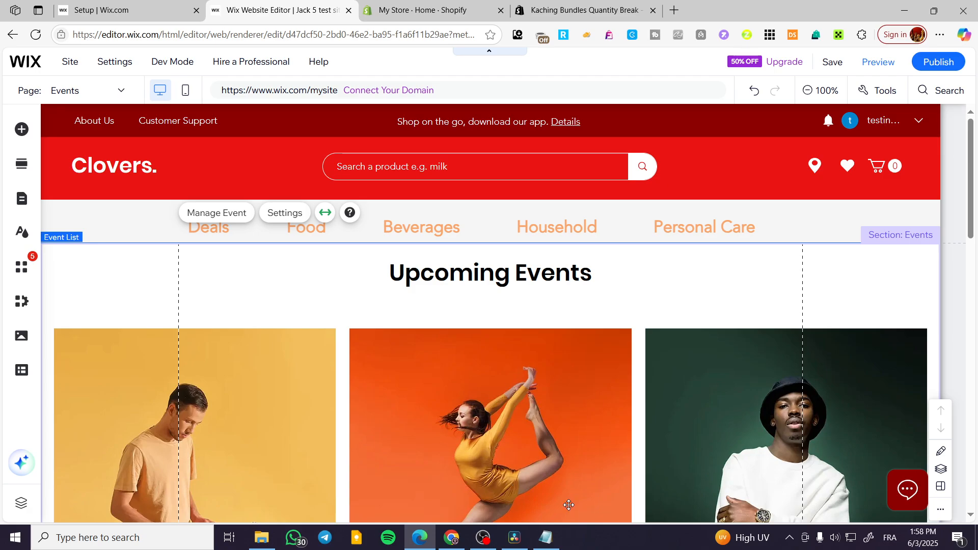
pyautogui.scroll(-3)
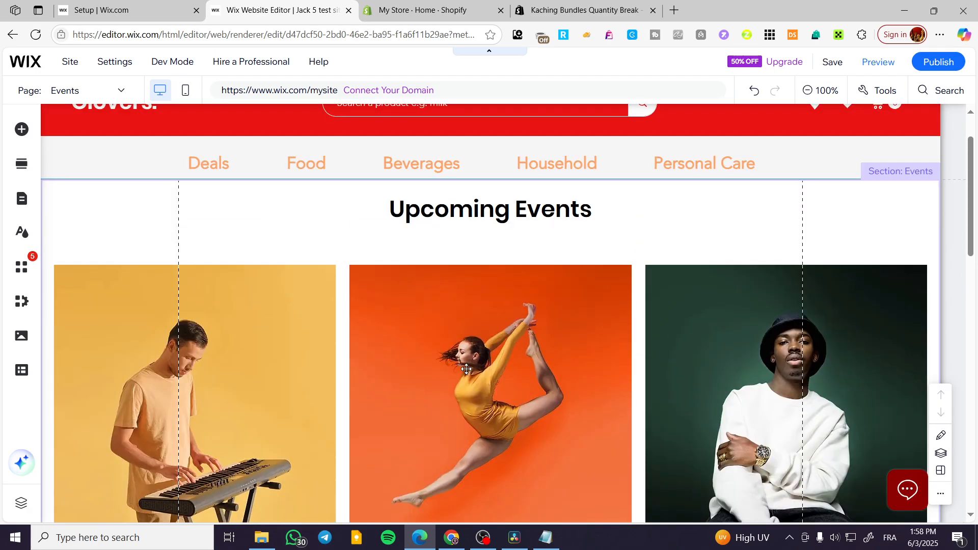
pyautogui.scroll(-3)
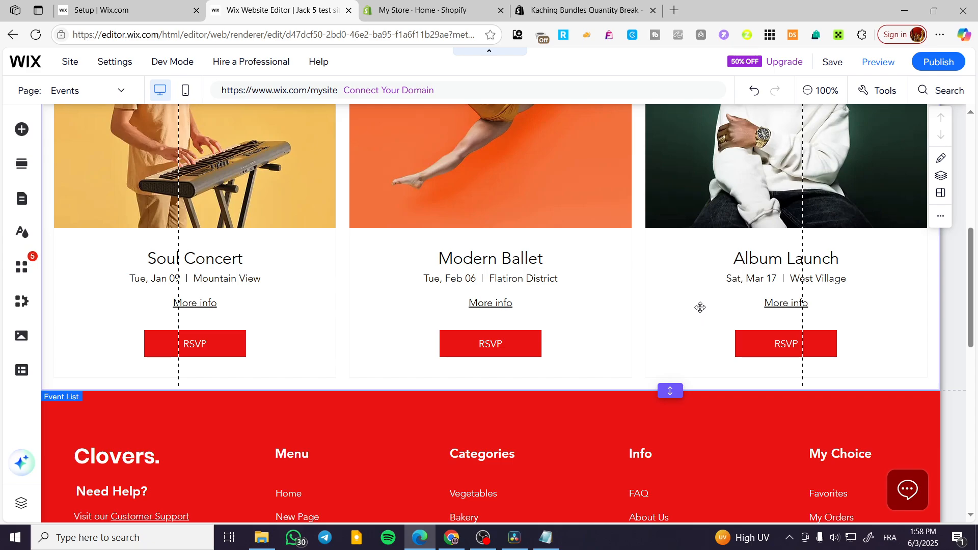
pyautogui.scroll(3)
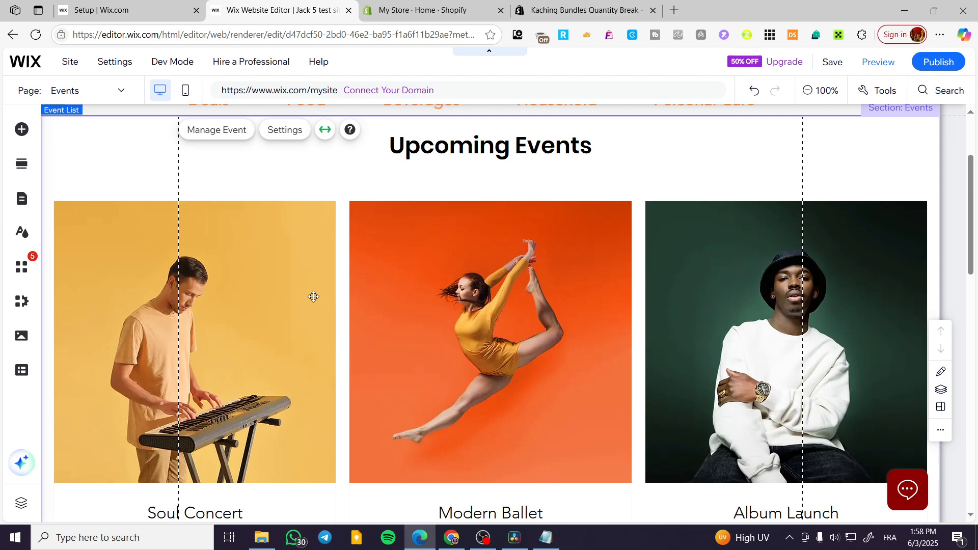
pyautogui.scroll(3)
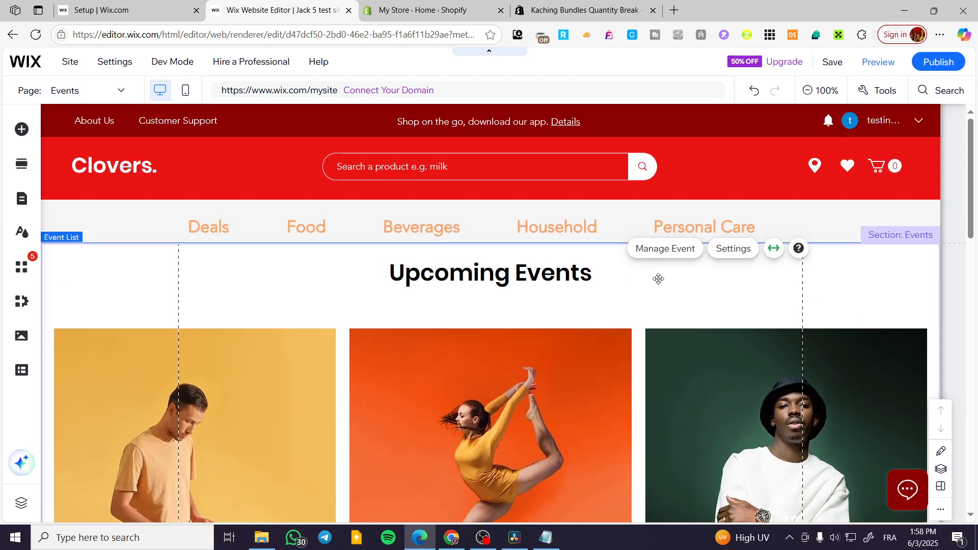
pyautogui.moveTo(668, 254)
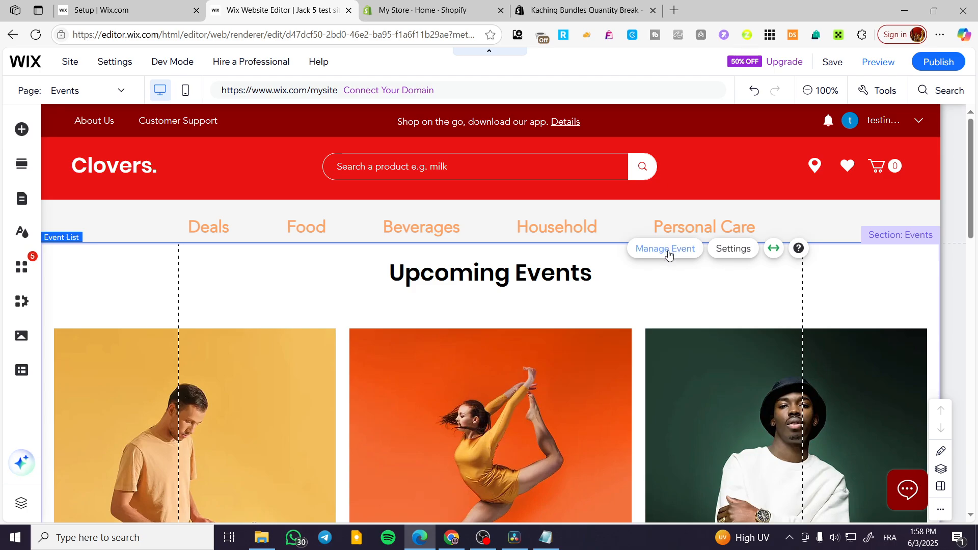
# Reach the Events manager's Published list from the Event List's Manage Event.
pyautogui.click(665, 248)
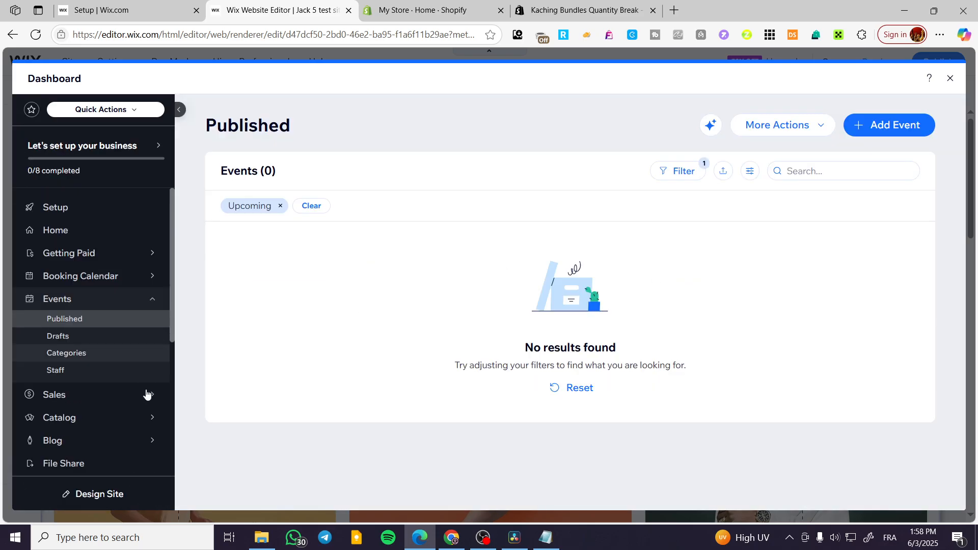
pyautogui.moveTo(56, 229)
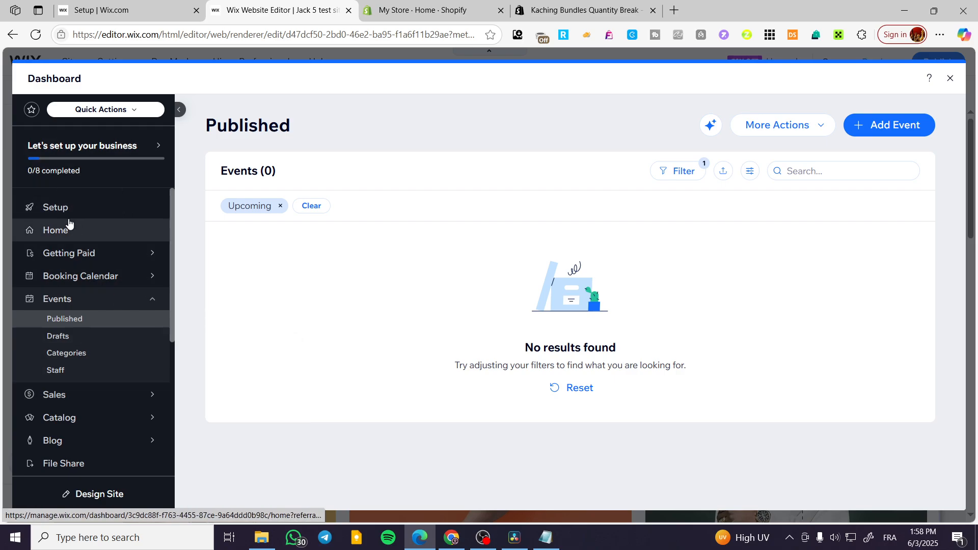
pyautogui.moveTo(675, 99)
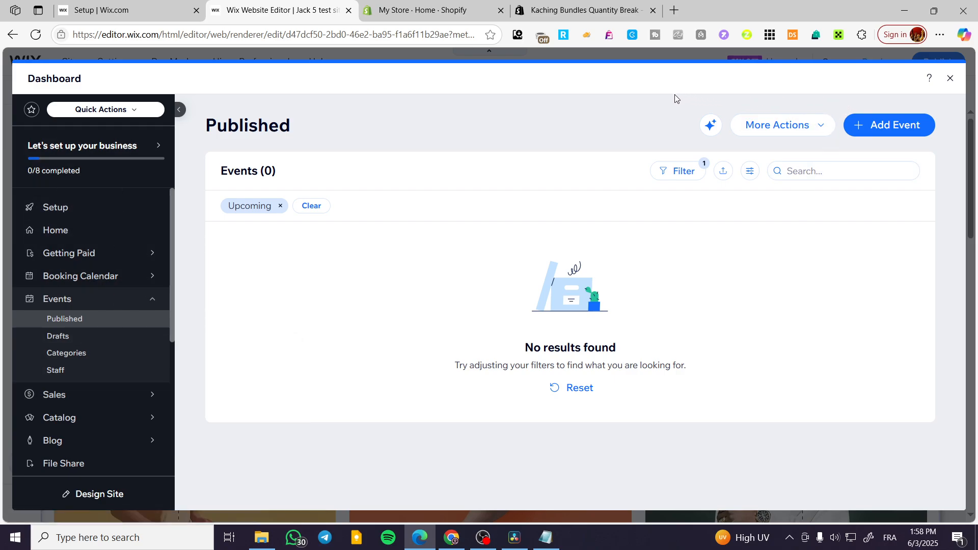
pyautogui.moveTo(225, 419)
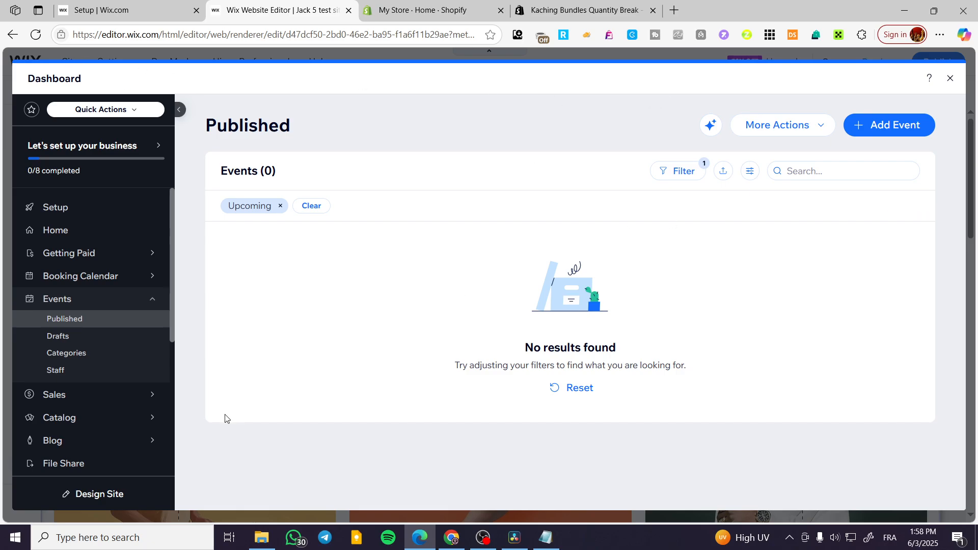
pyautogui.moveTo(57, 335)
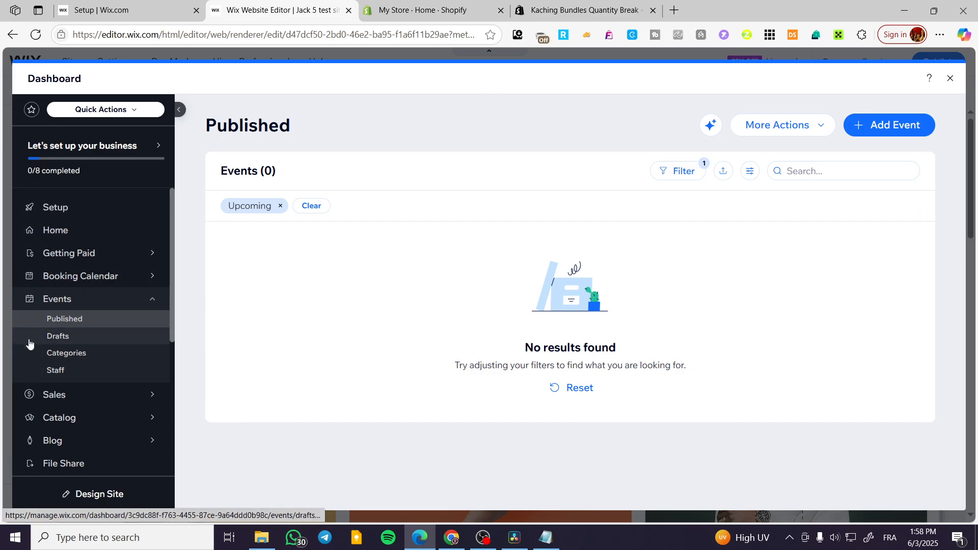
pyautogui.moveTo(65, 229)
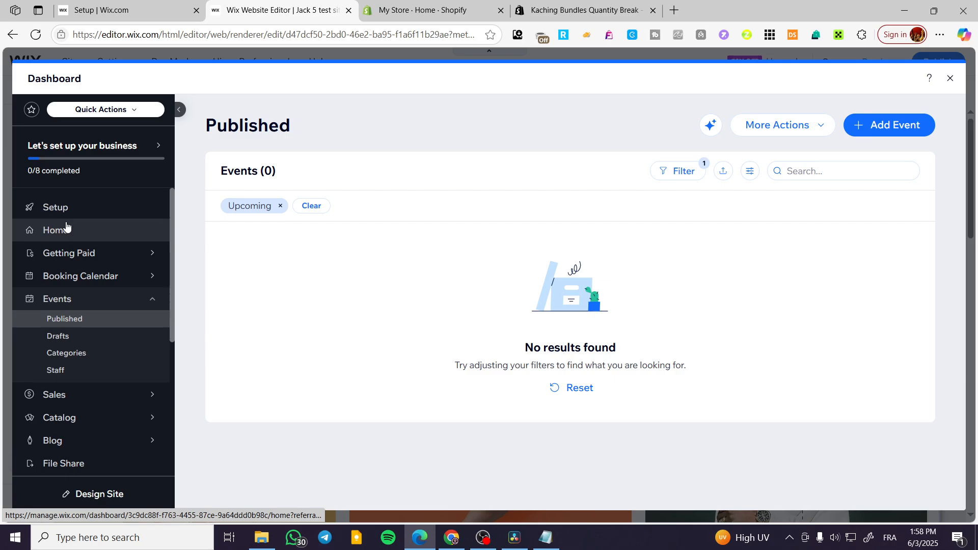
pyautogui.moveTo(51, 311)
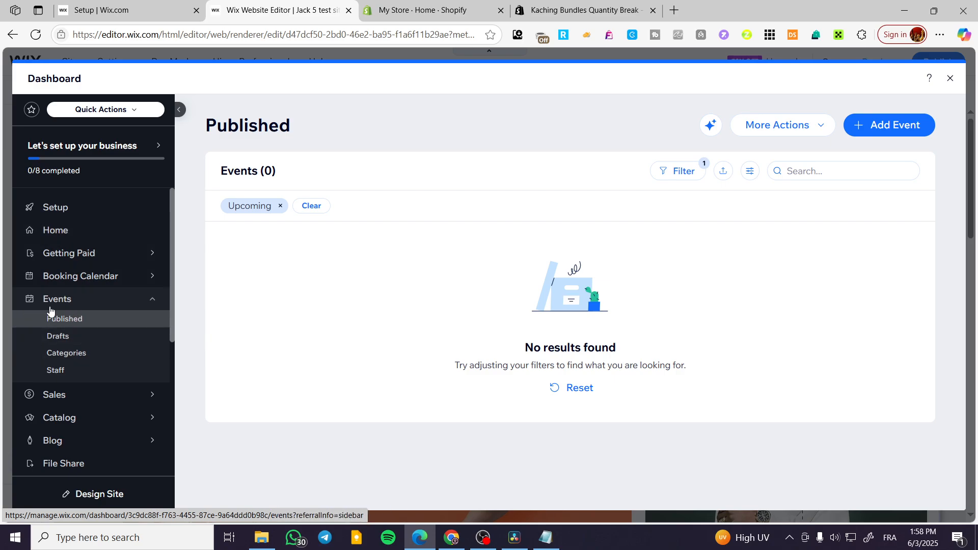
pyautogui.moveTo(82, 309)
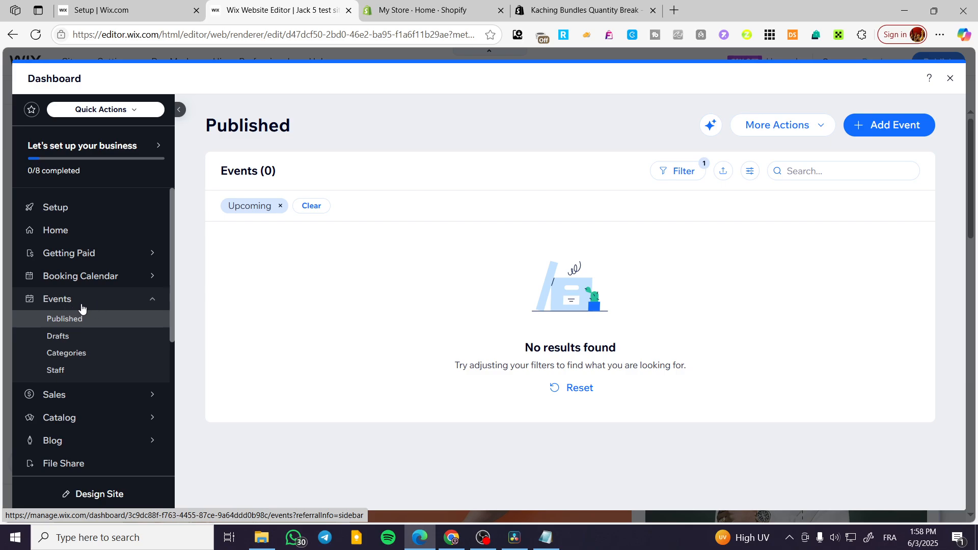
pyautogui.moveTo(60, 306)
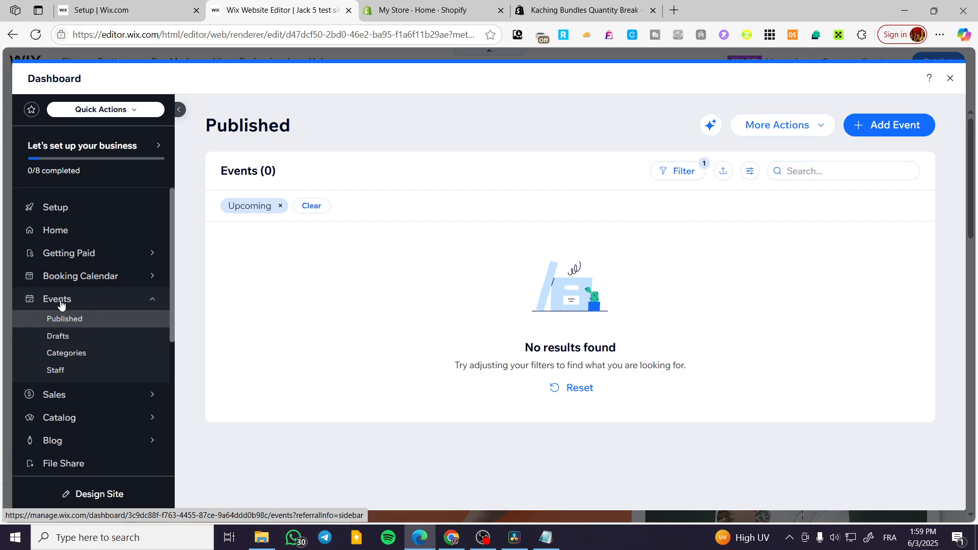
pyautogui.moveTo(96, 309)
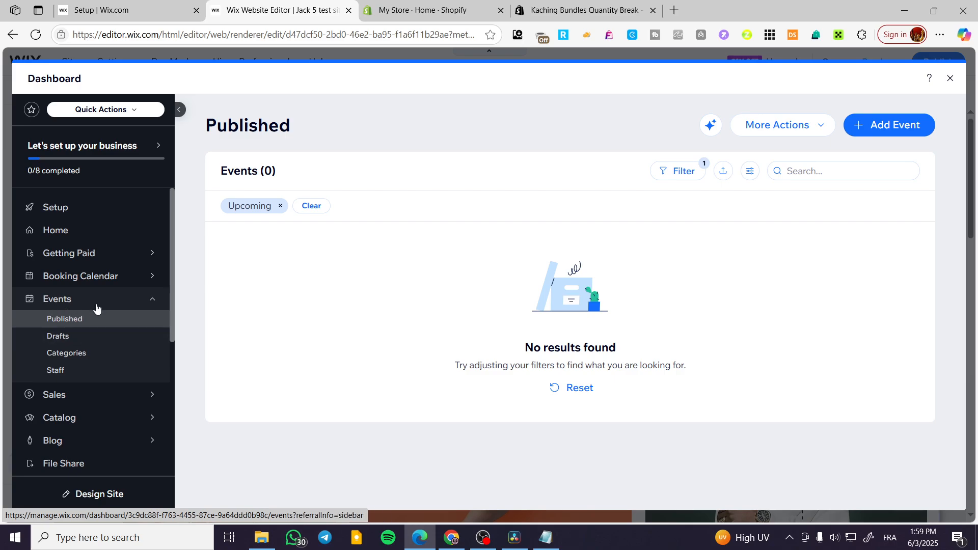
pyautogui.moveTo(87, 342)
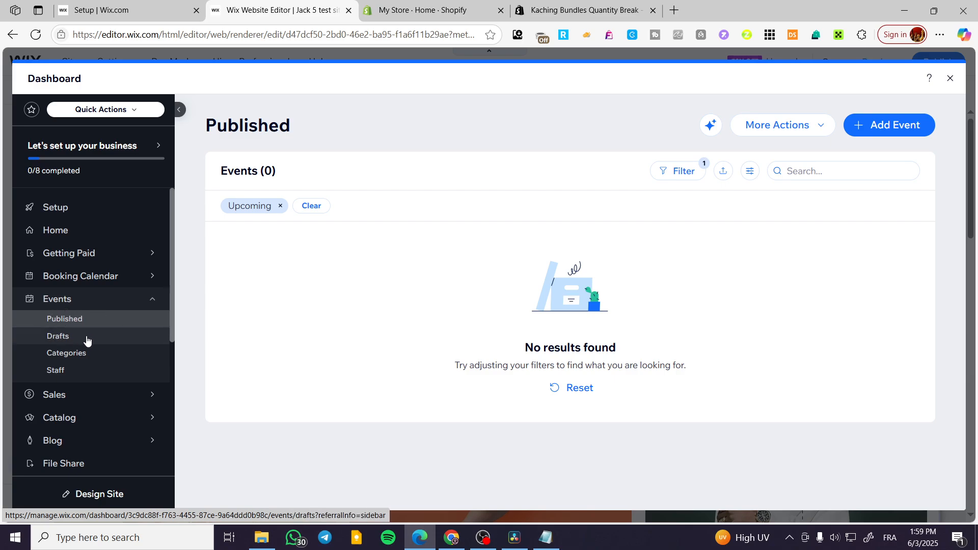
pyautogui.moveTo(97, 374)
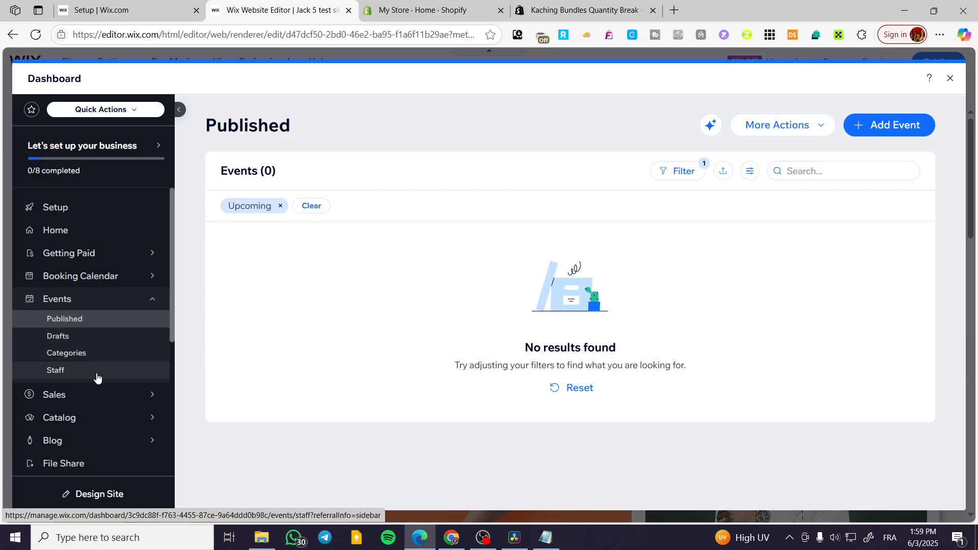
pyautogui.moveTo(782, 124)
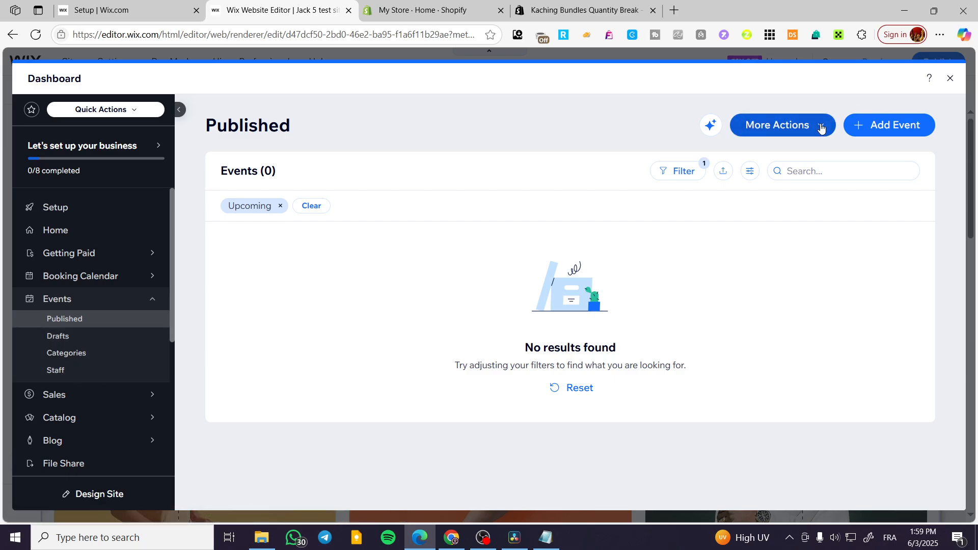
pyautogui.click(781, 124)
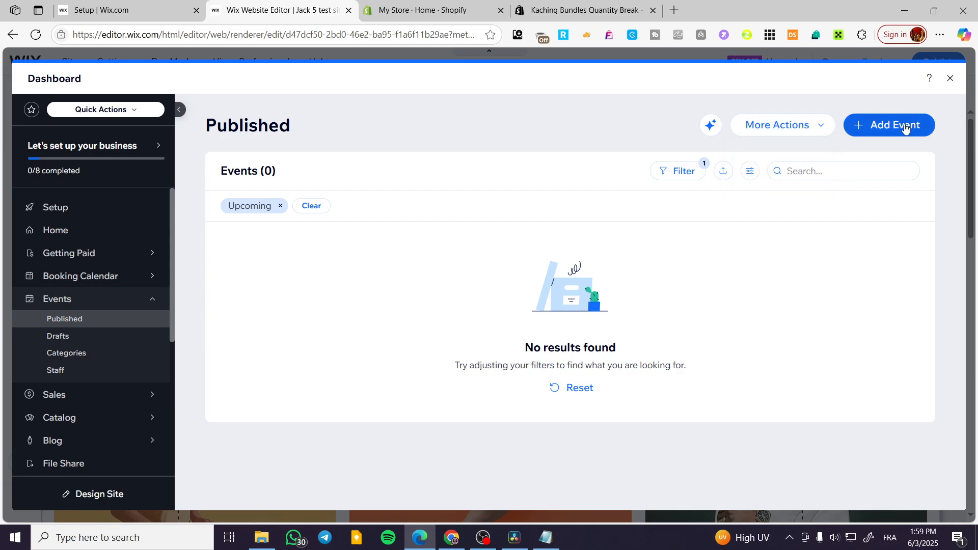
pyautogui.click(889, 124)
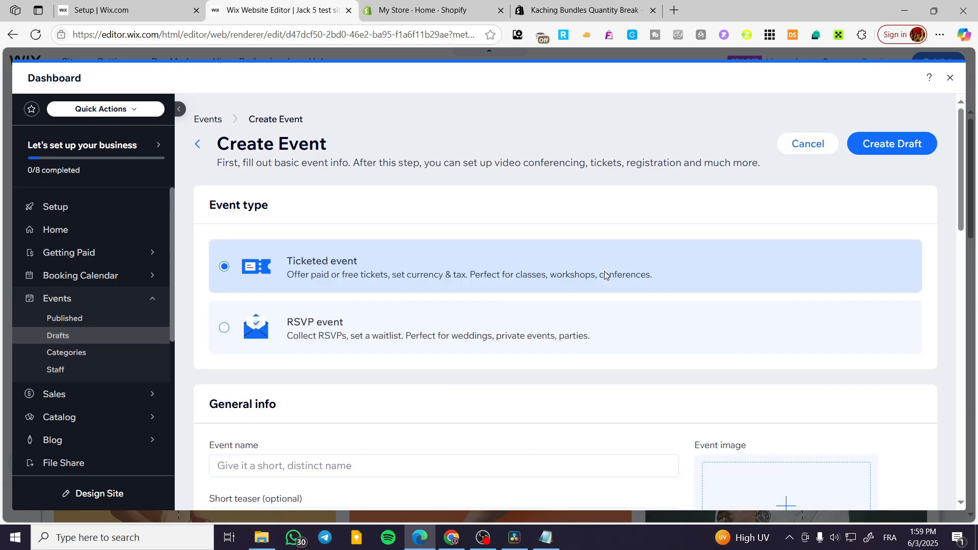
pyautogui.moveTo(282, 289)
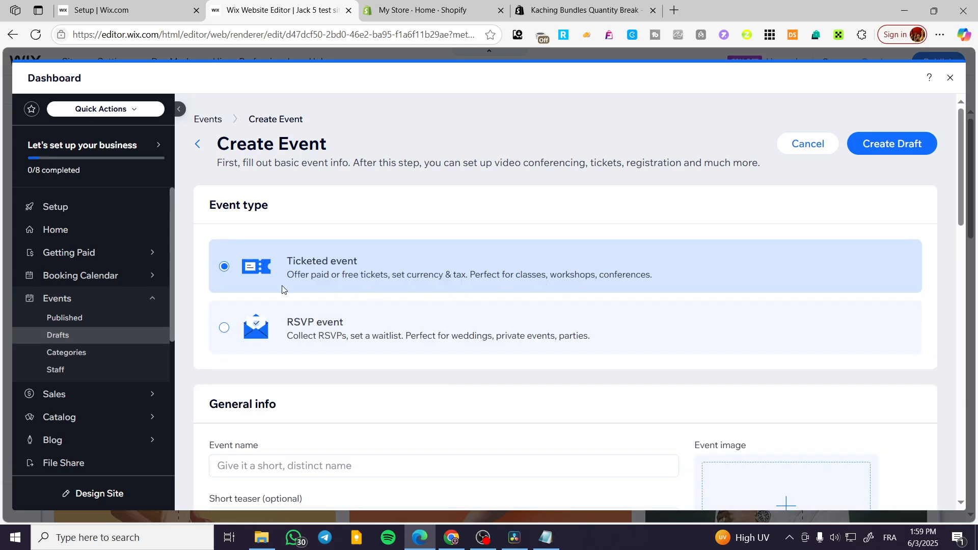
pyautogui.moveTo(371, 204)
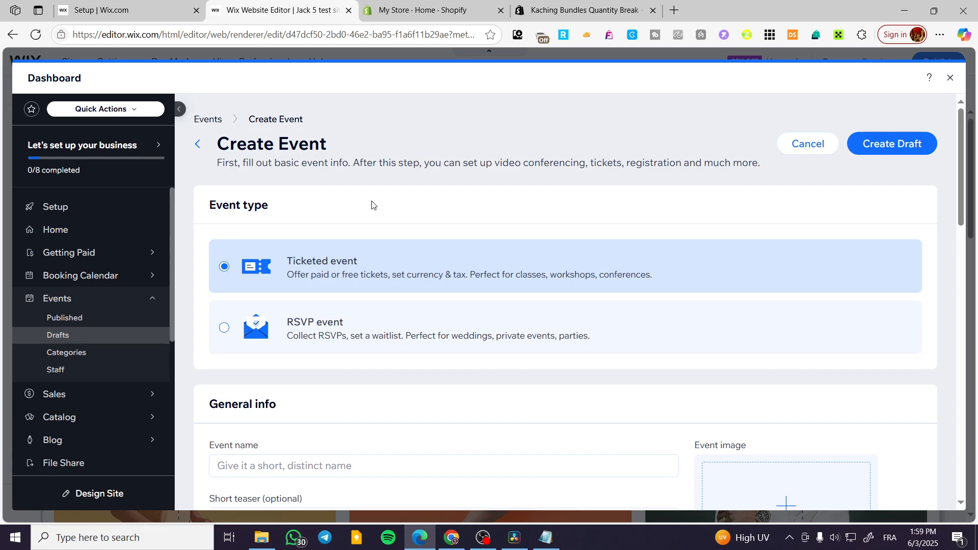
pyautogui.moveTo(376, 269)
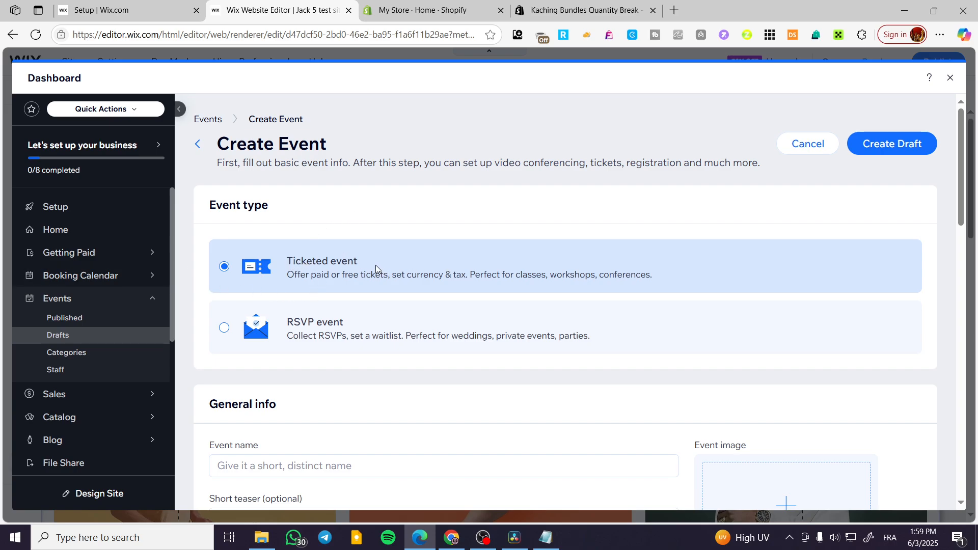
pyautogui.moveTo(602, 285)
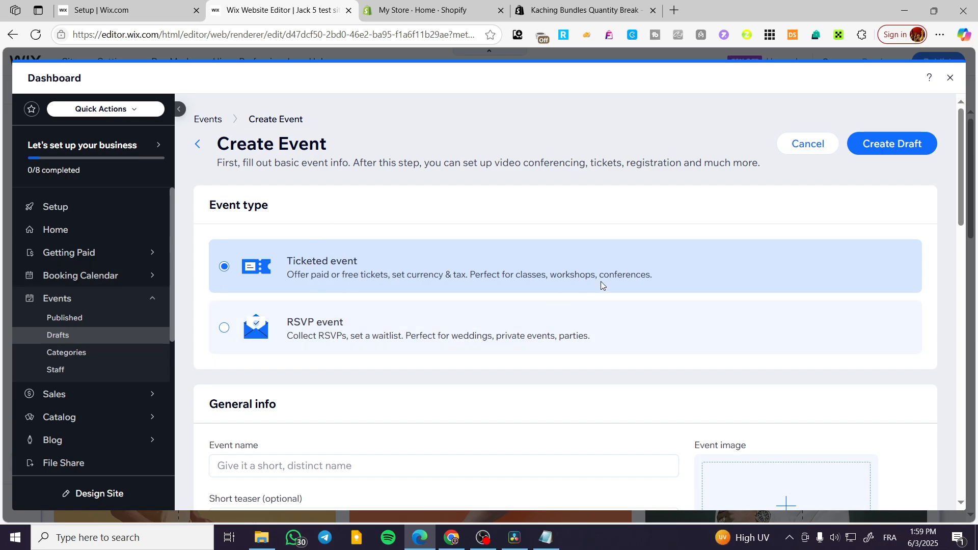
pyautogui.moveTo(739, 238)
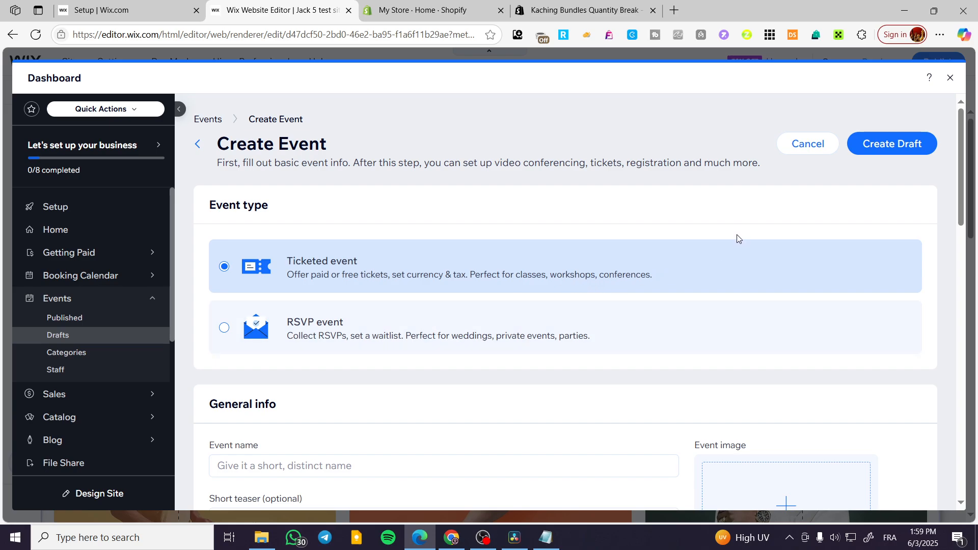
pyautogui.moveTo(646, 194)
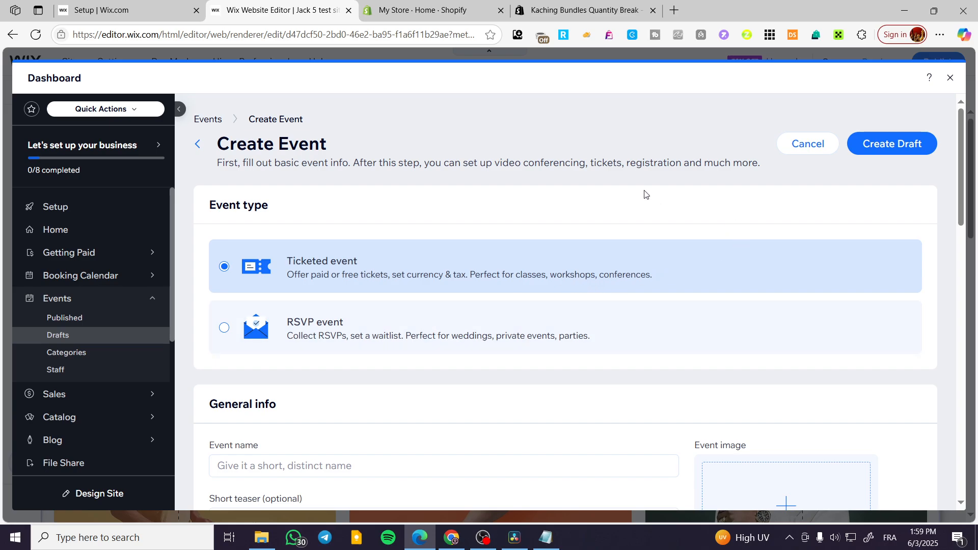
pyautogui.scroll(-3)
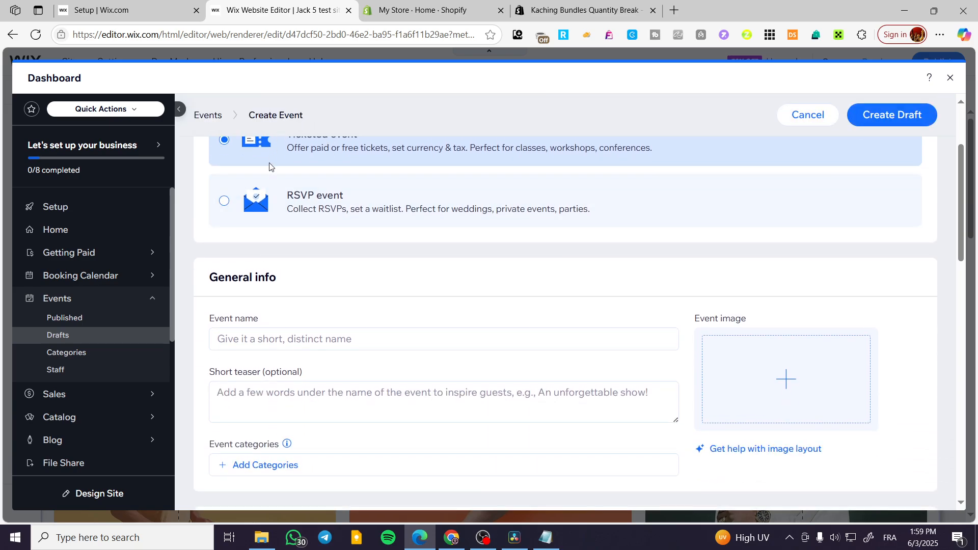
pyautogui.scroll(-3)
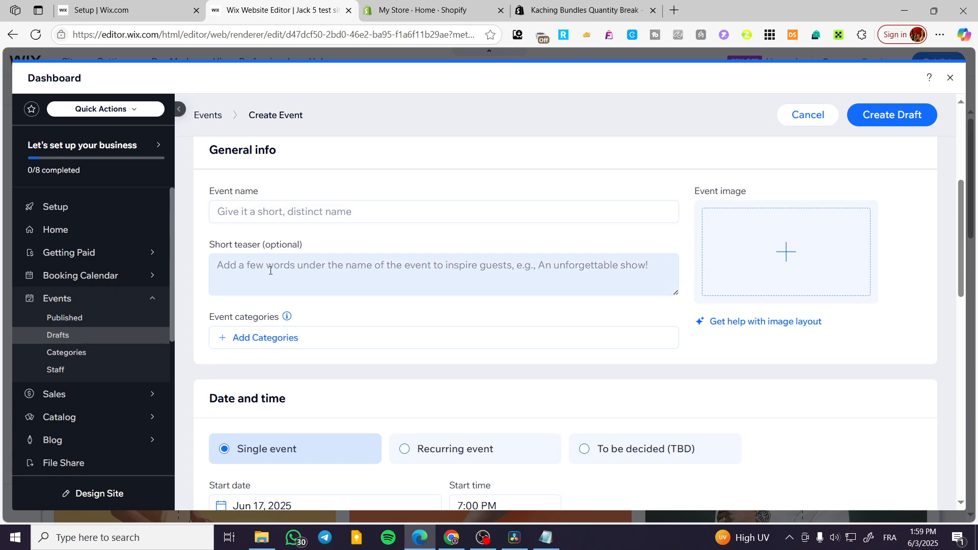
pyautogui.click(265, 337)
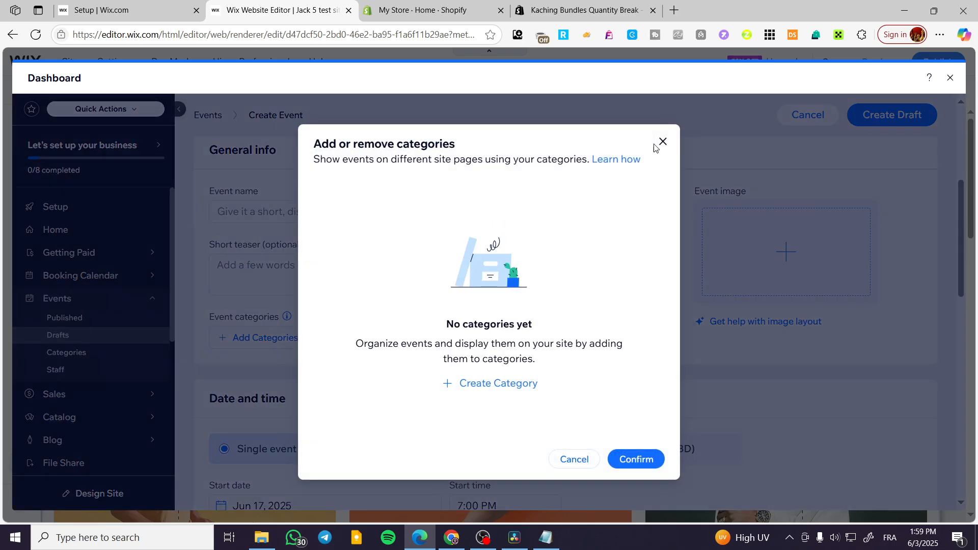
pyautogui.click(662, 141)
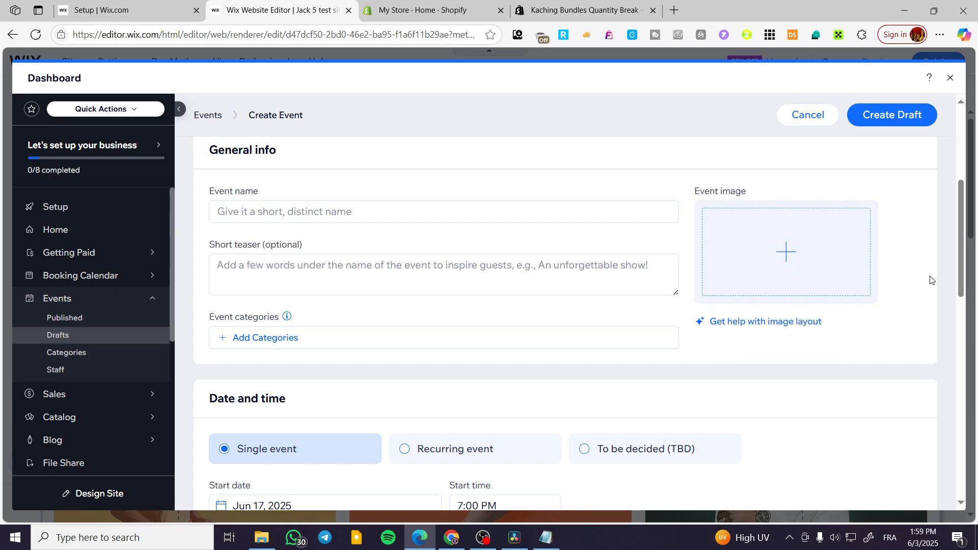
pyautogui.scroll(-3)
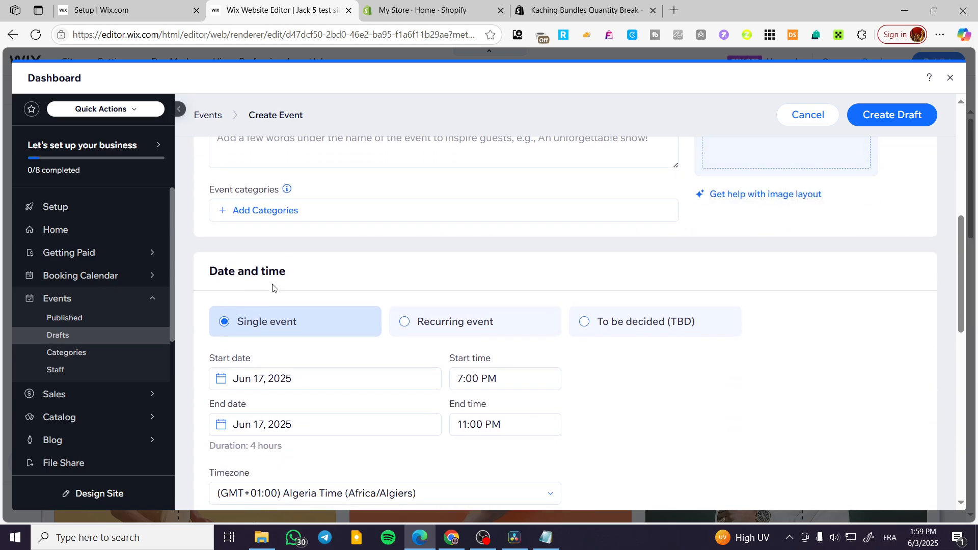
pyautogui.scroll(-3)
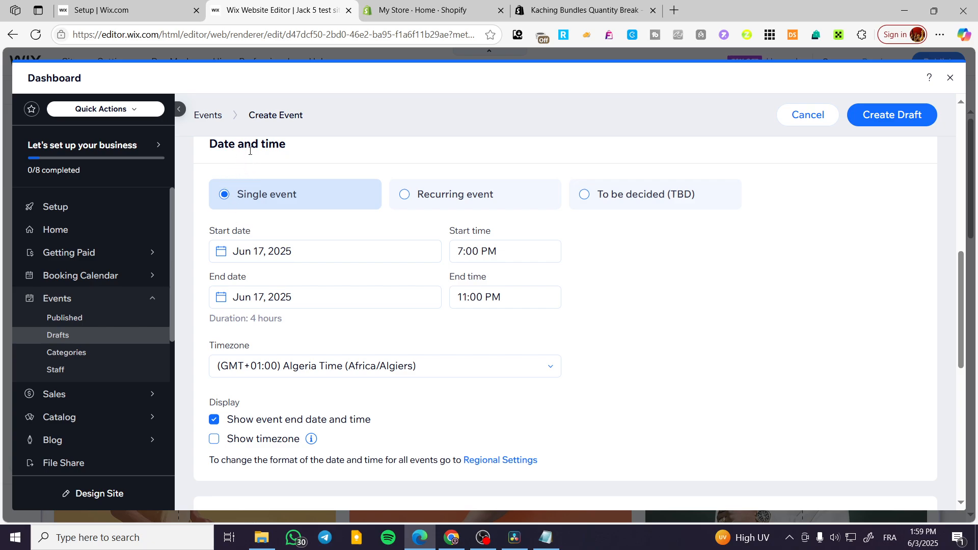
pyautogui.moveTo(369, 214)
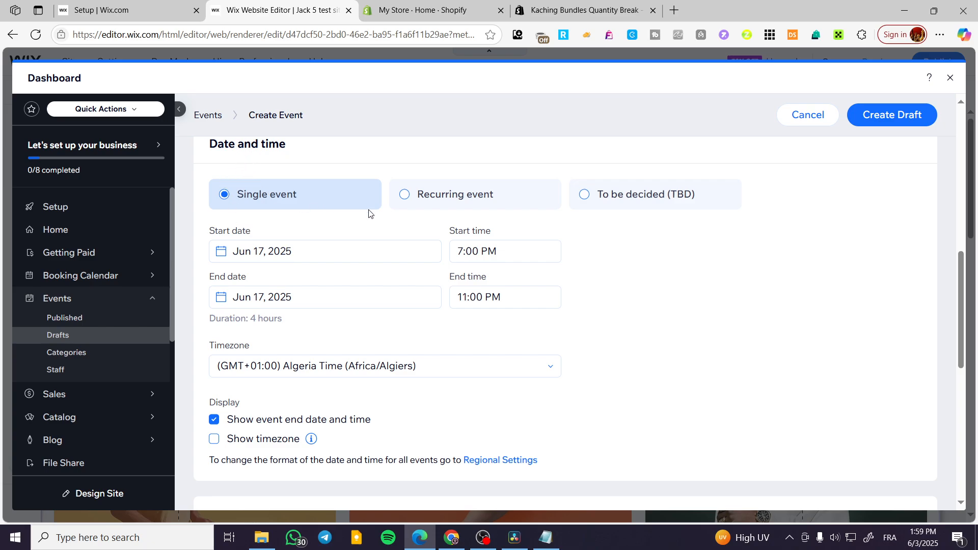
pyautogui.click(324, 251)
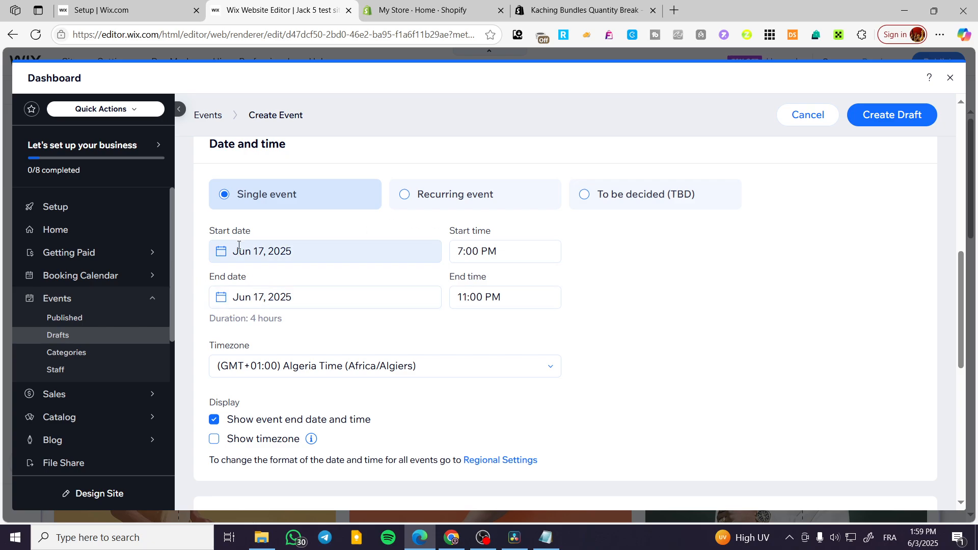
pyautogui.scroll(-3)
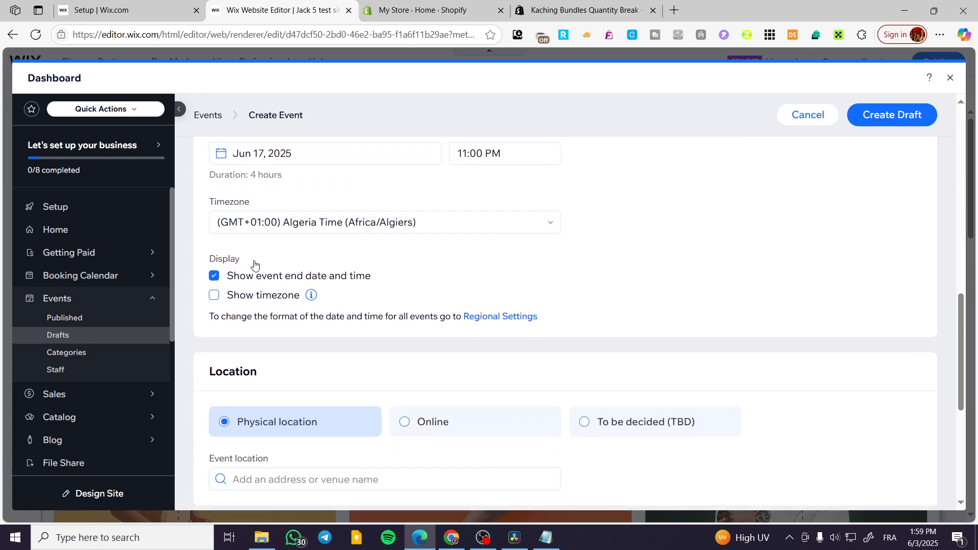
pyautogui.scroll(-3)
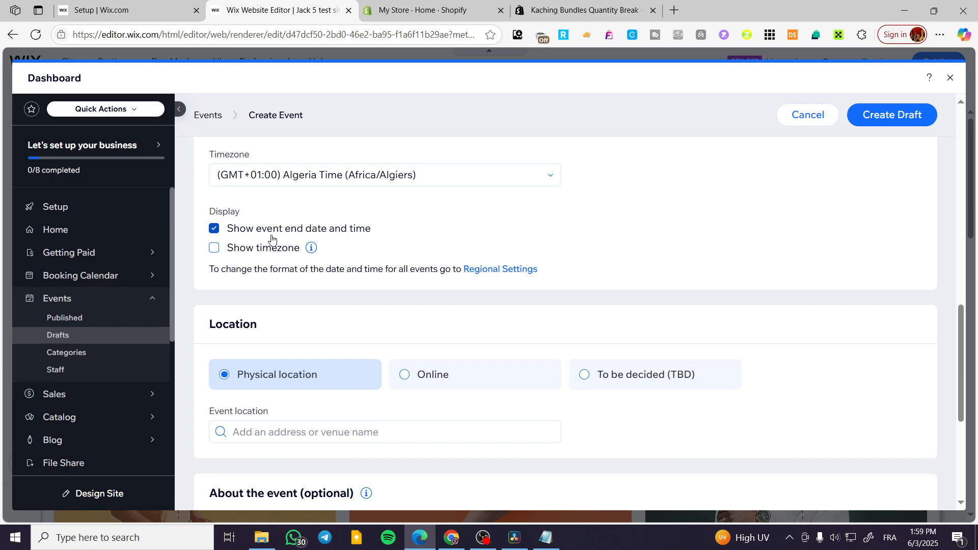
pyautogui.moveTo(393, 249)
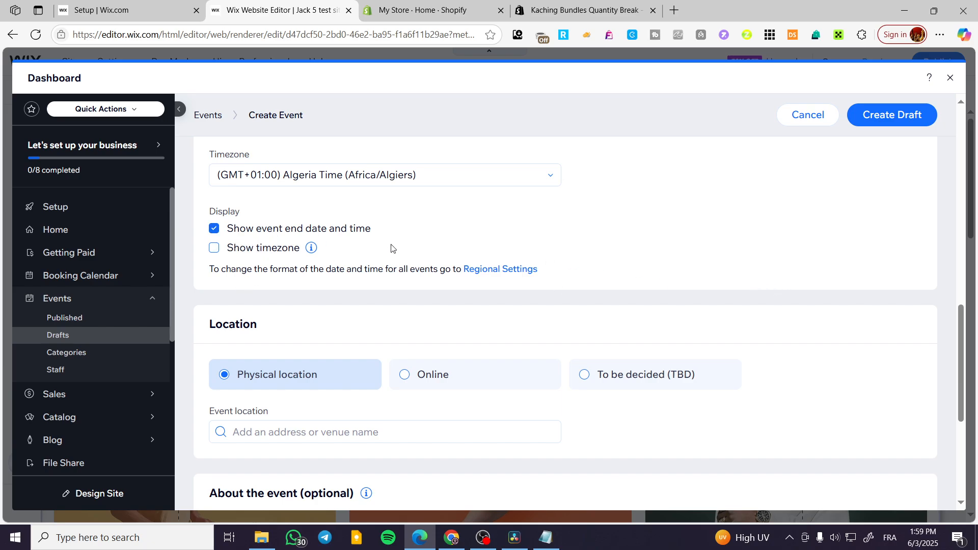
pyautogui.scroll(-3)
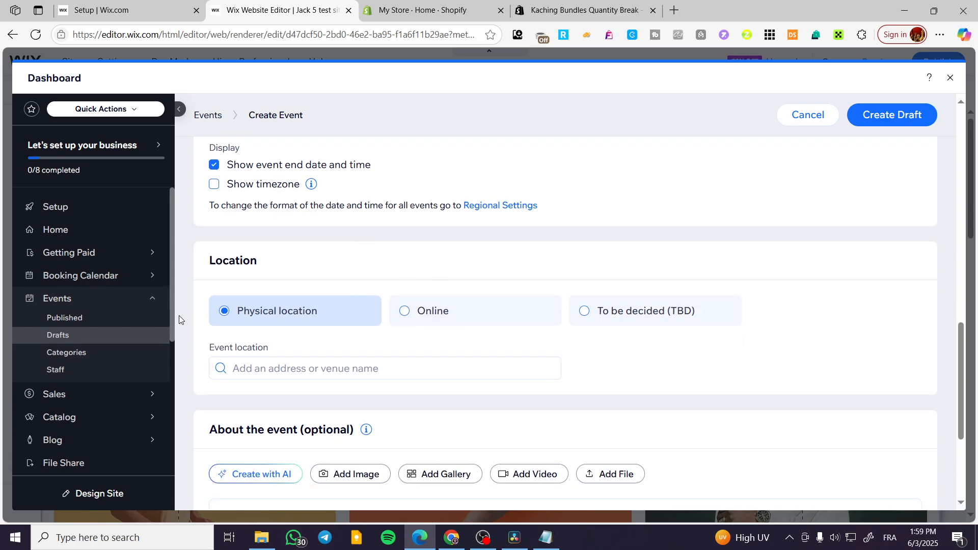
pyautogui.scroll(-3)
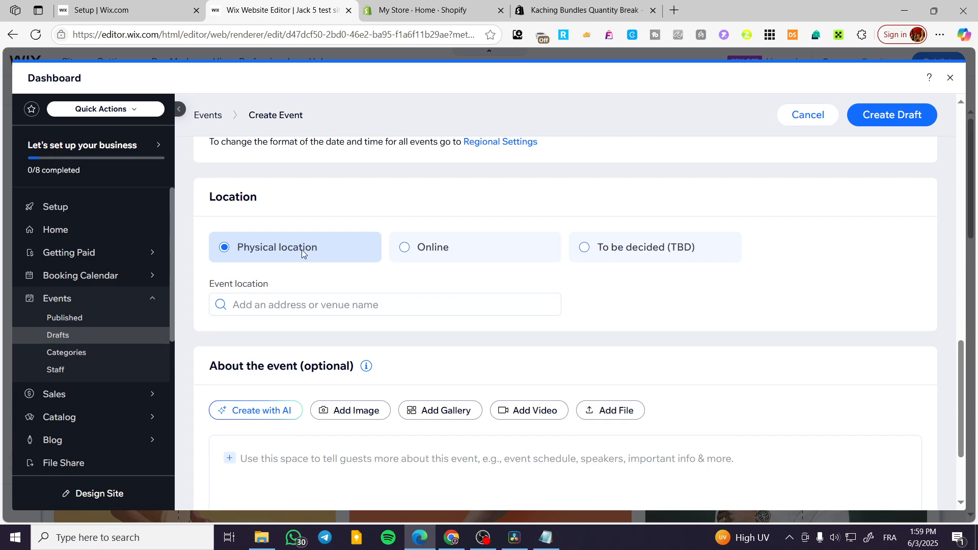
pyautogui.moveTo(549, 248)
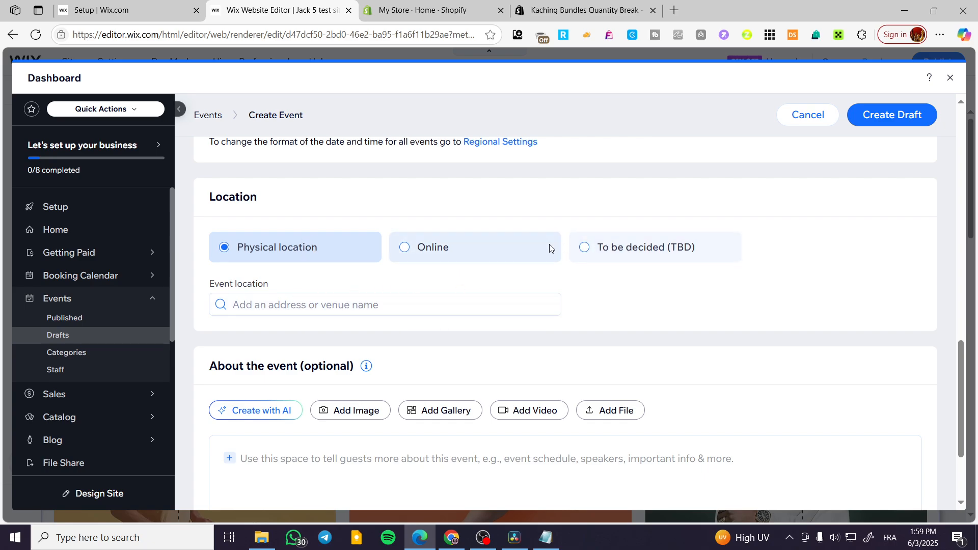
pyautogui.moveTo(663, 256)
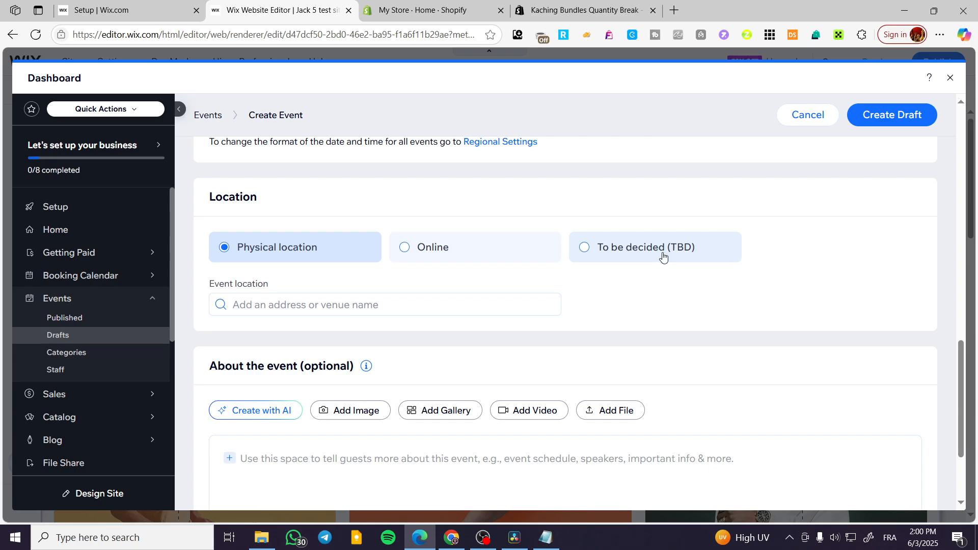
pyautogui.scroll(-3)
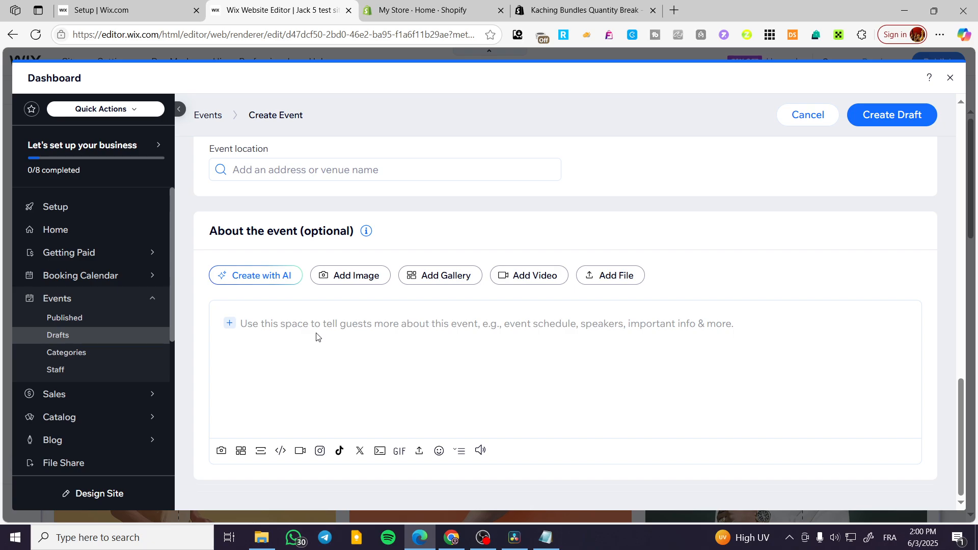
pyautogui.scroll(3)
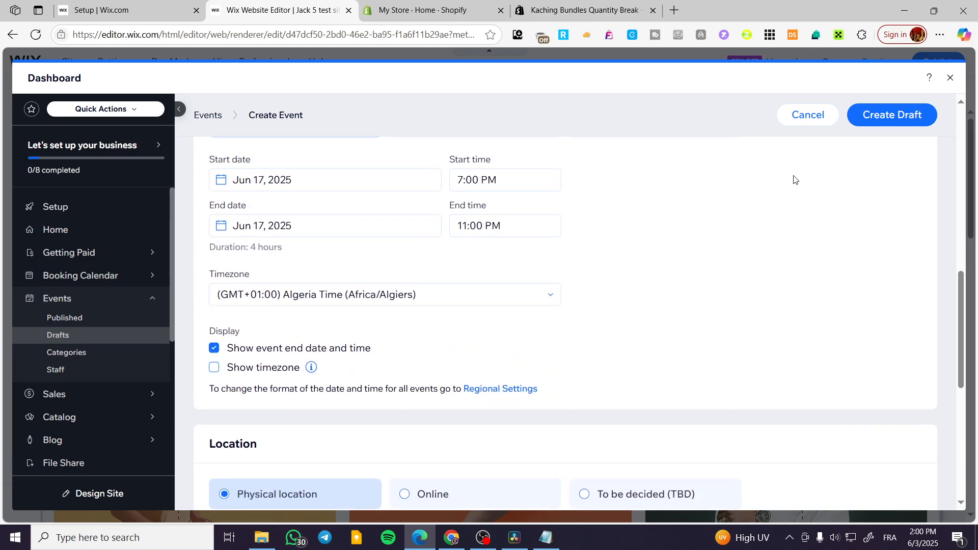
pyautogui.scroll(3)
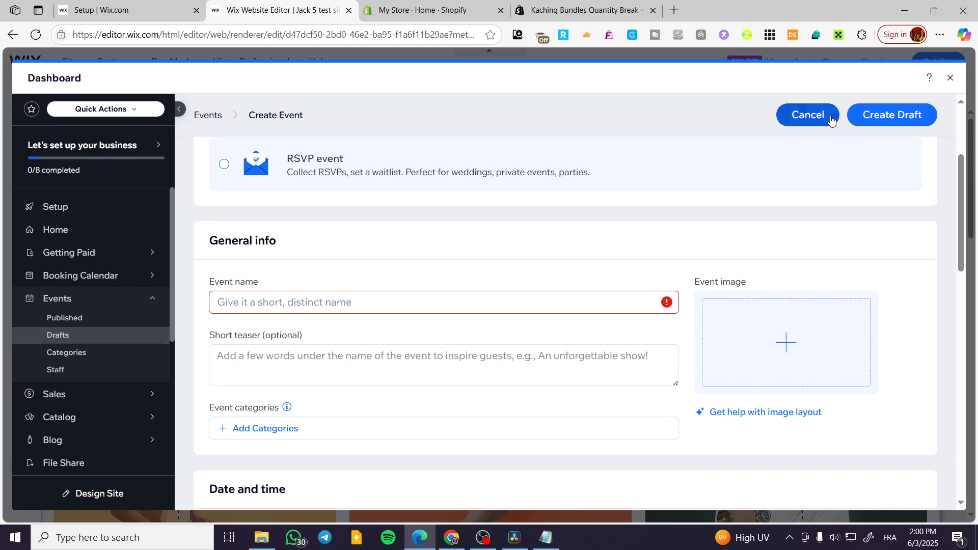
pyautogui.click(807, 115)
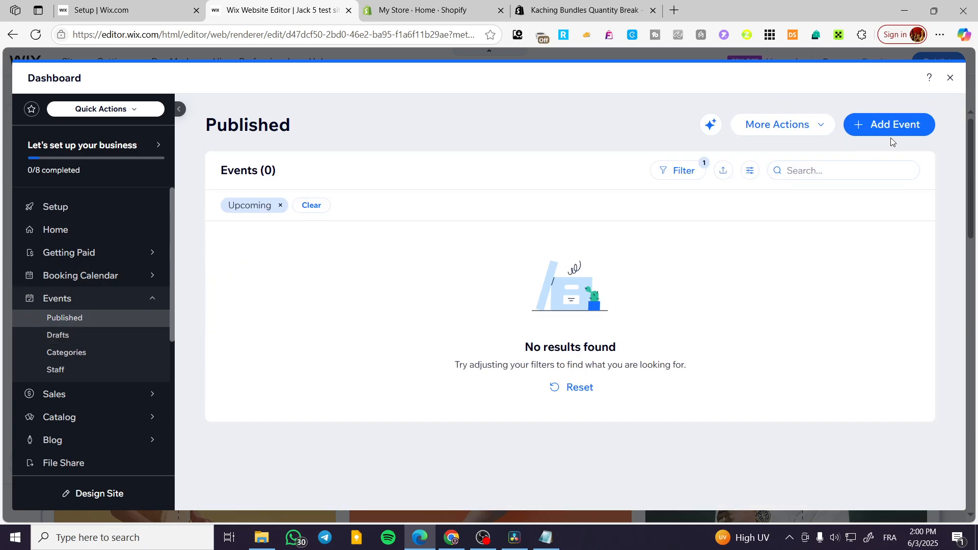
pyautogui.click(948, 77)
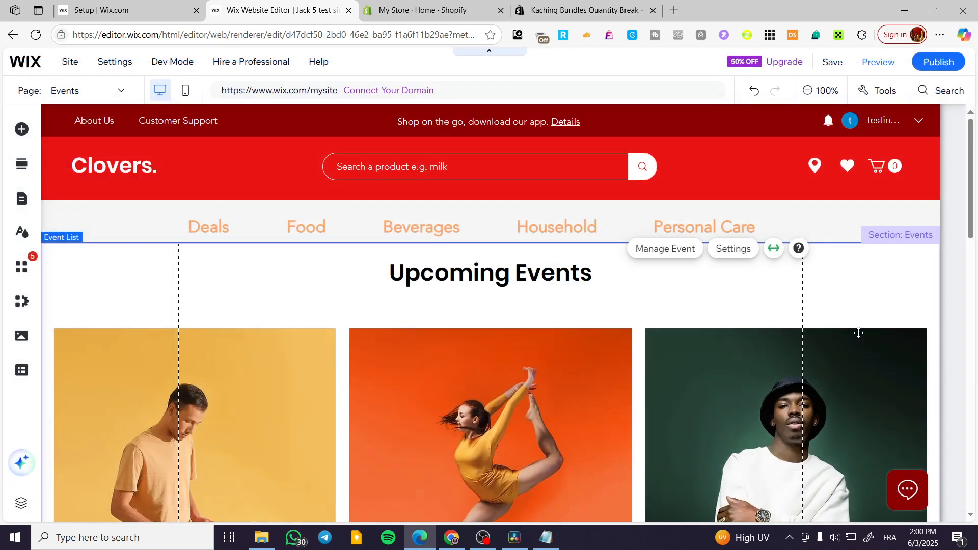
pyautogui.scroll(-3)
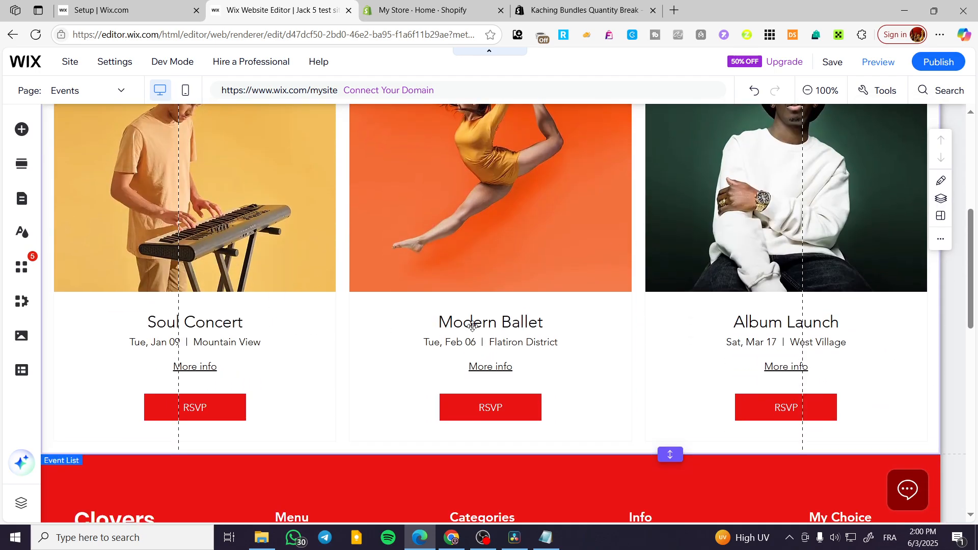
pyautogui.scroll(3)
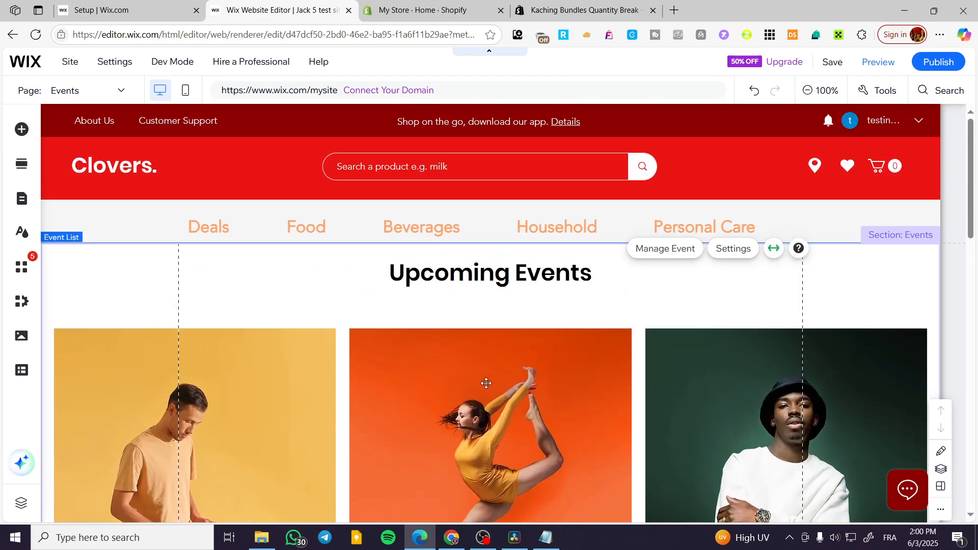
pyautogui.moveTo(594, 327)
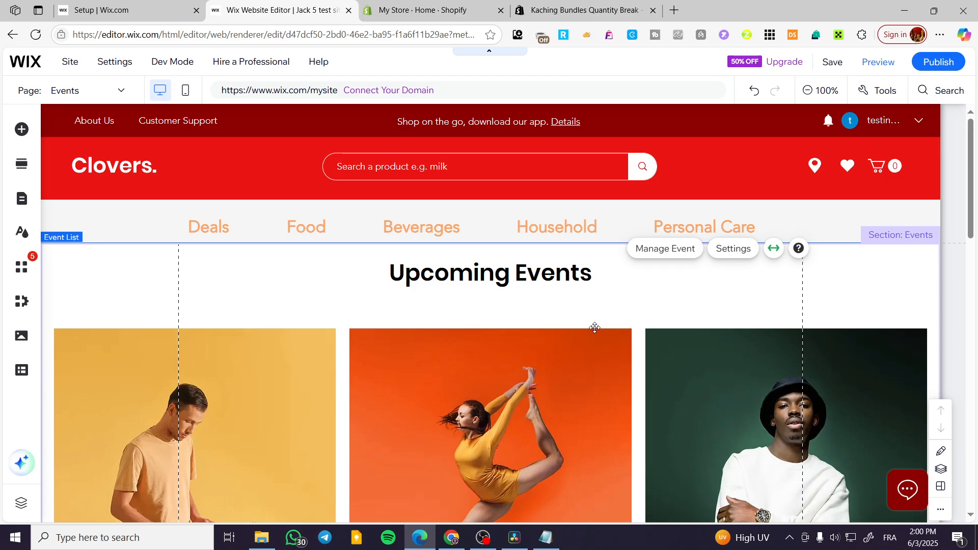
pyautogui.moveTo(213, 353)
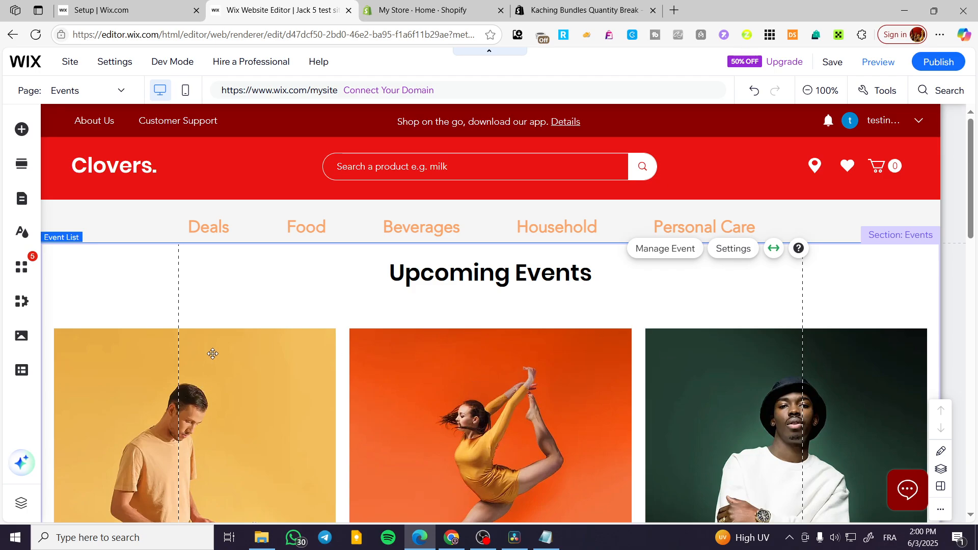
pyautogui.moveTo(565, 316)
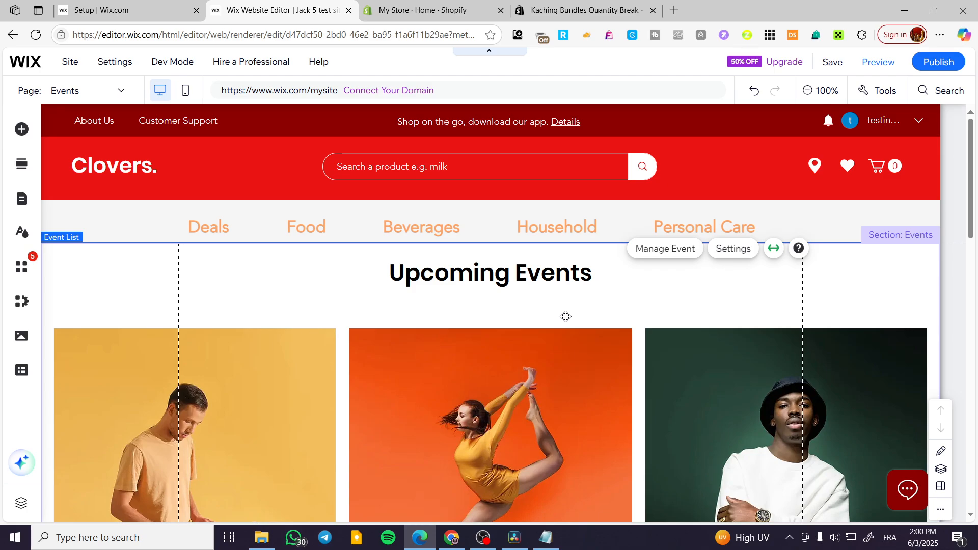
pyautogui.scroll(-3)
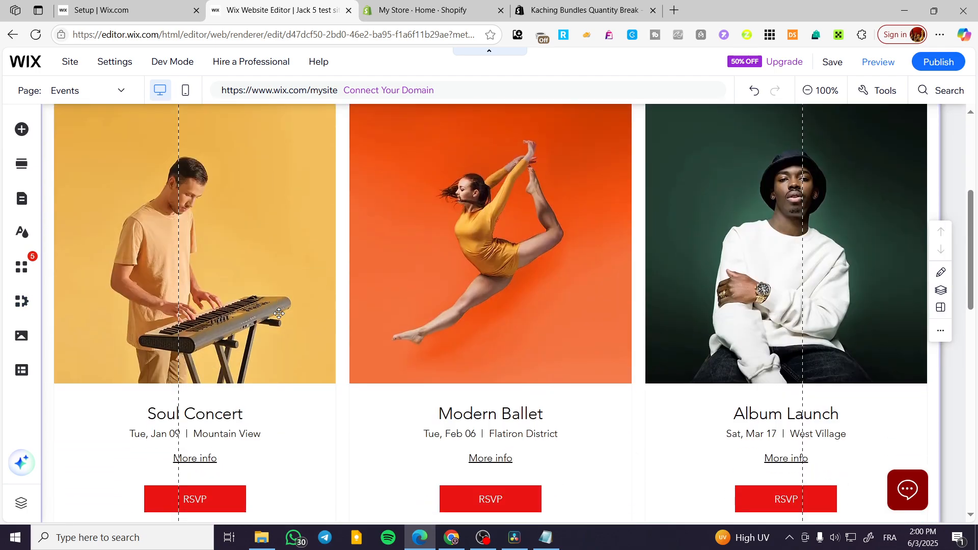
pyautogui.scroll(-3)
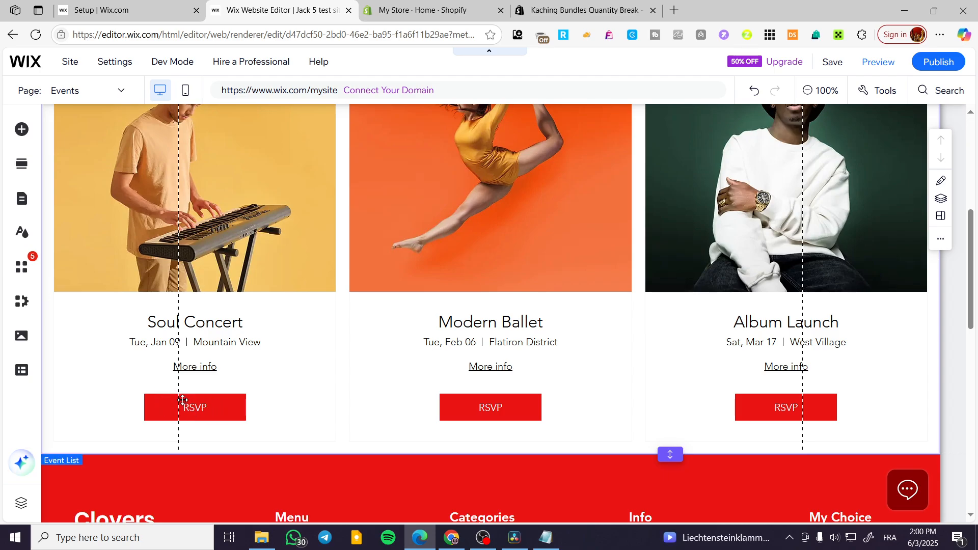
pyautogui.scroll(3)
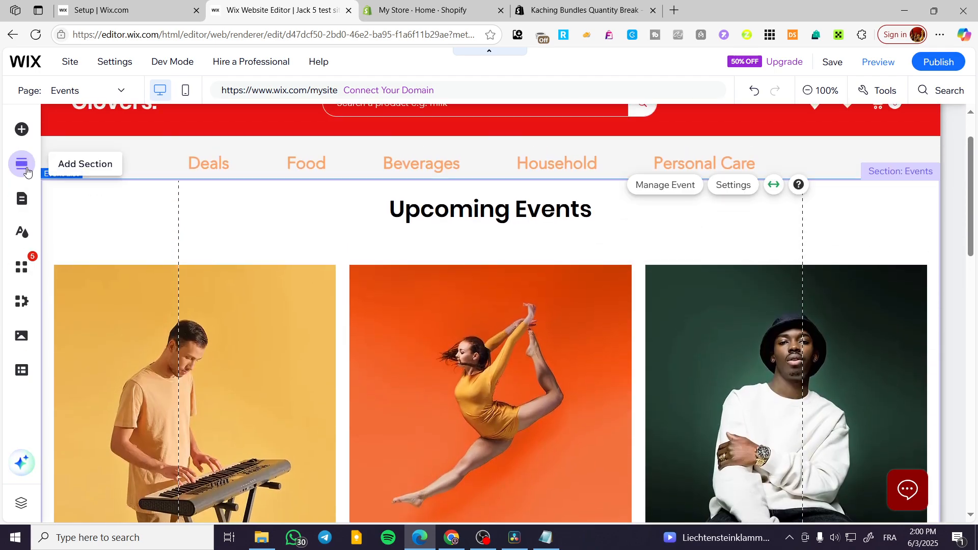
# Show the Site Pages and Menu panel listing Events, Event Details & Registration and Schedule.
pyautogui.scroll(3)
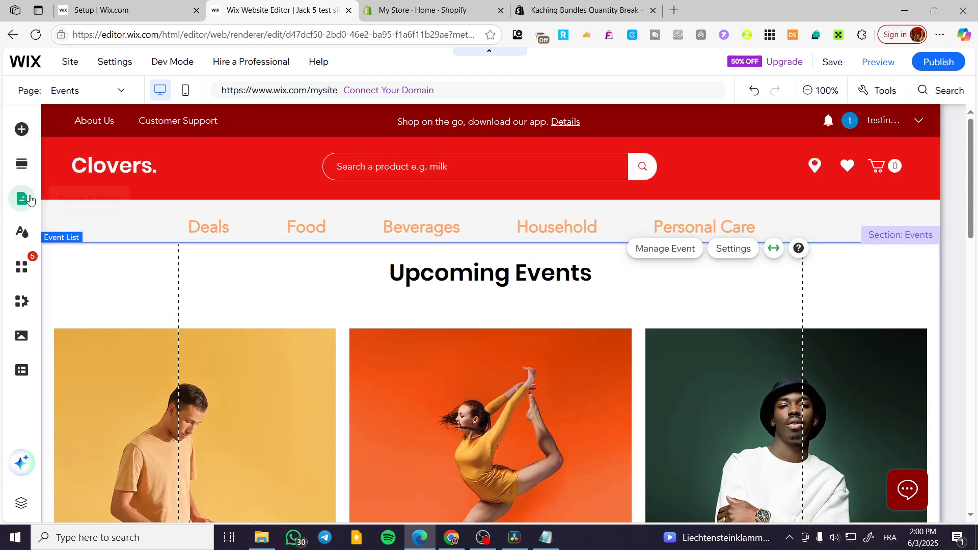
pyautogui.moveTo(21, 199)
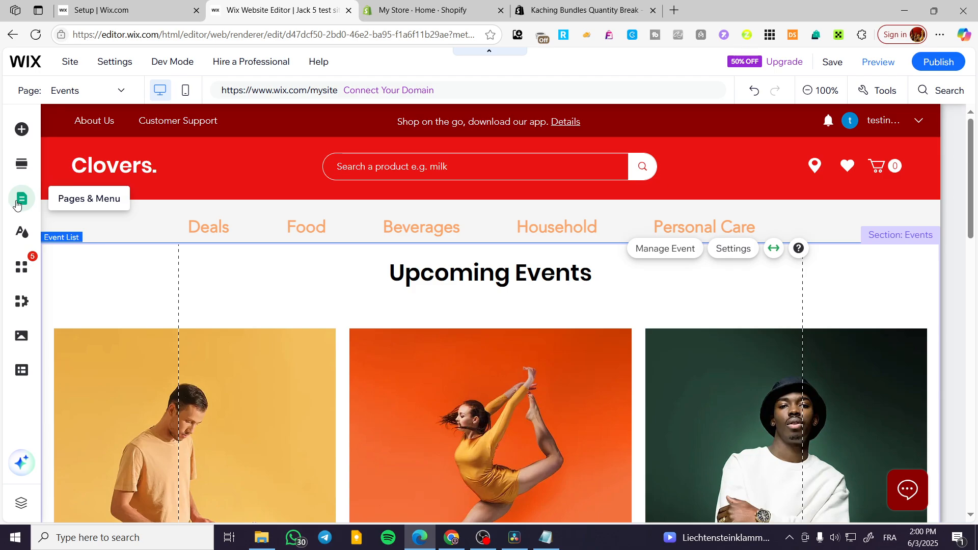
pyautogui.click(20, 198)
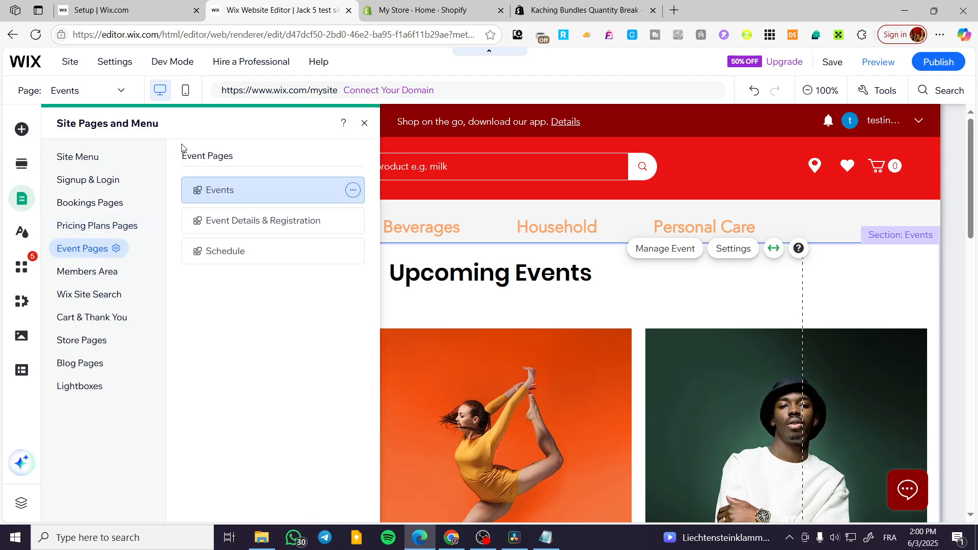
pyautogui.moveTo(59, 177)
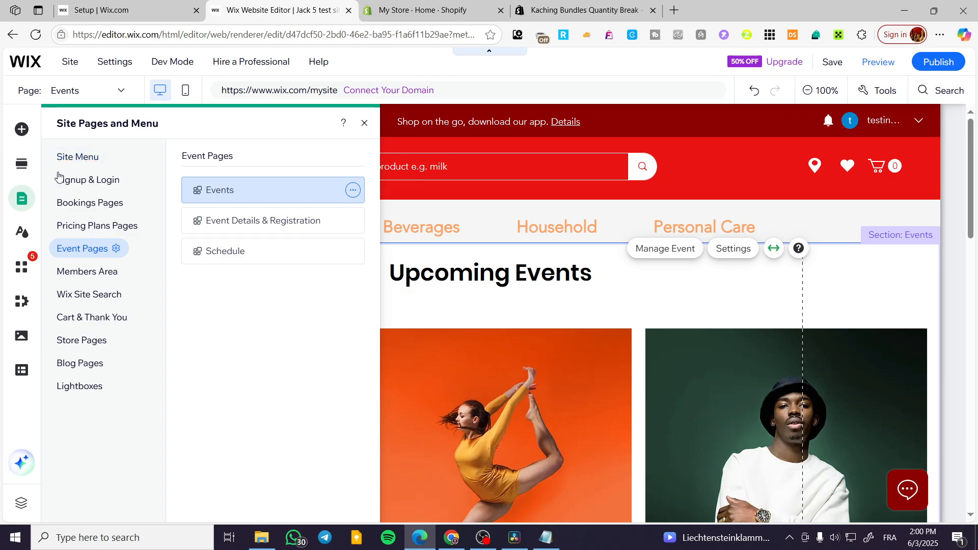
pyautogui.moveTo(90, 201)
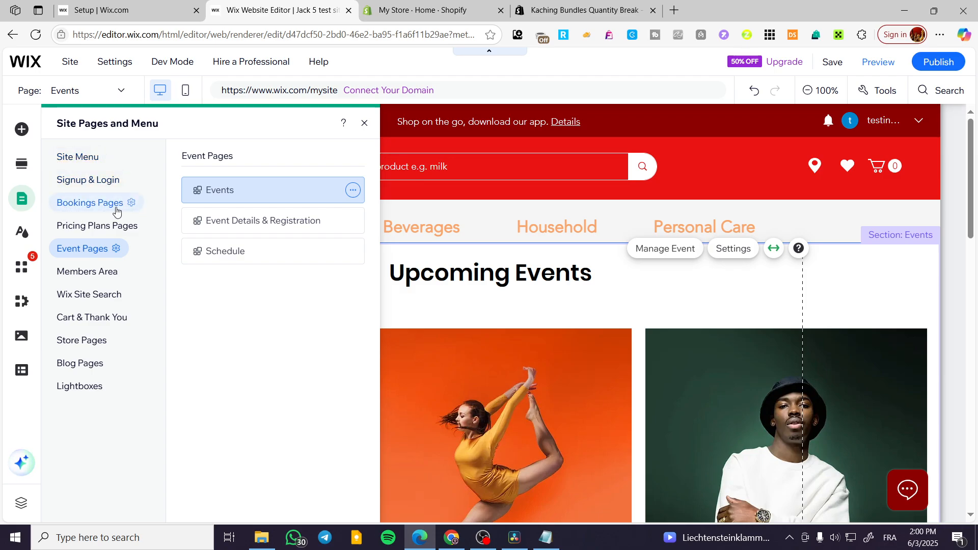
pyautogui.moveTo(96, 293)
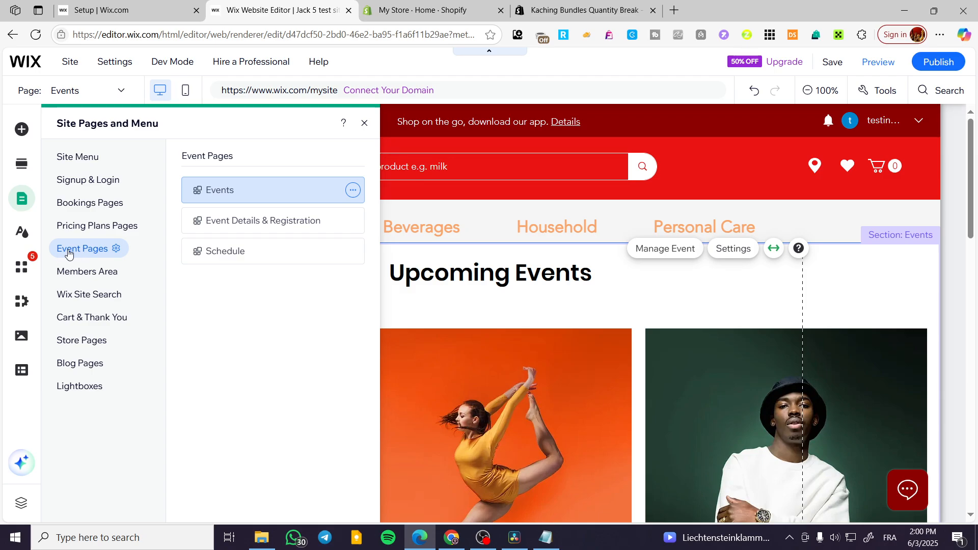
pyautogui.moveTo(168, 215)
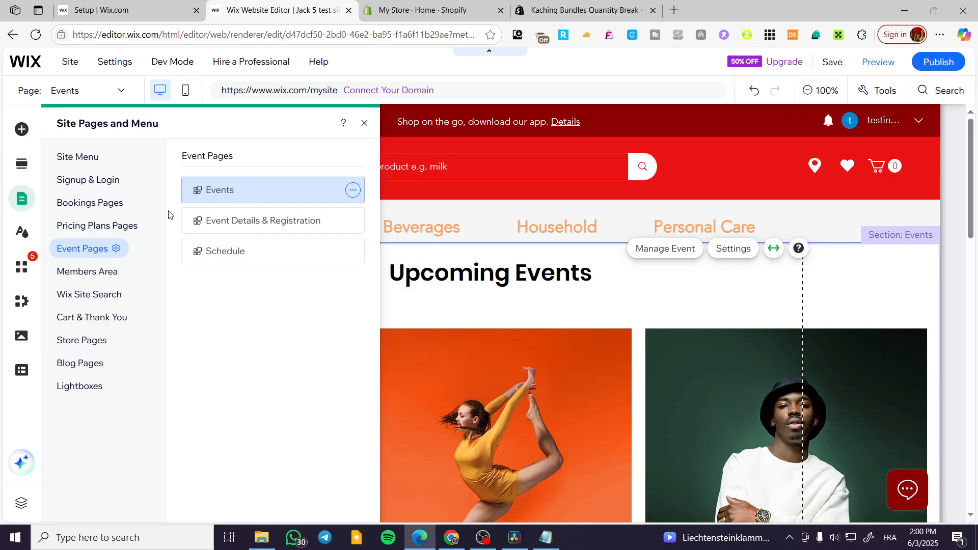
pyautogui.moveTo(214, 193)
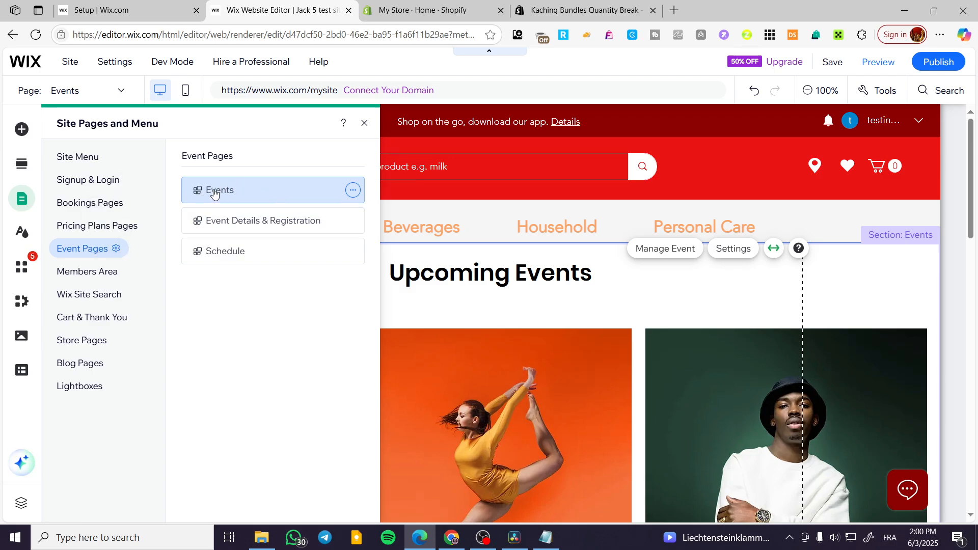
pyautogui.moveTo(226, 202)
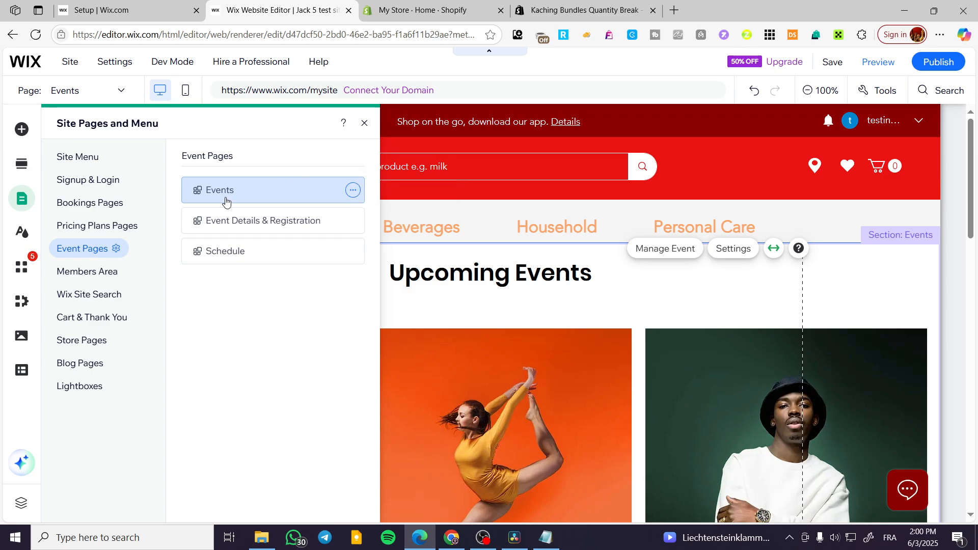
pyautogui.moveTo(77, 157)
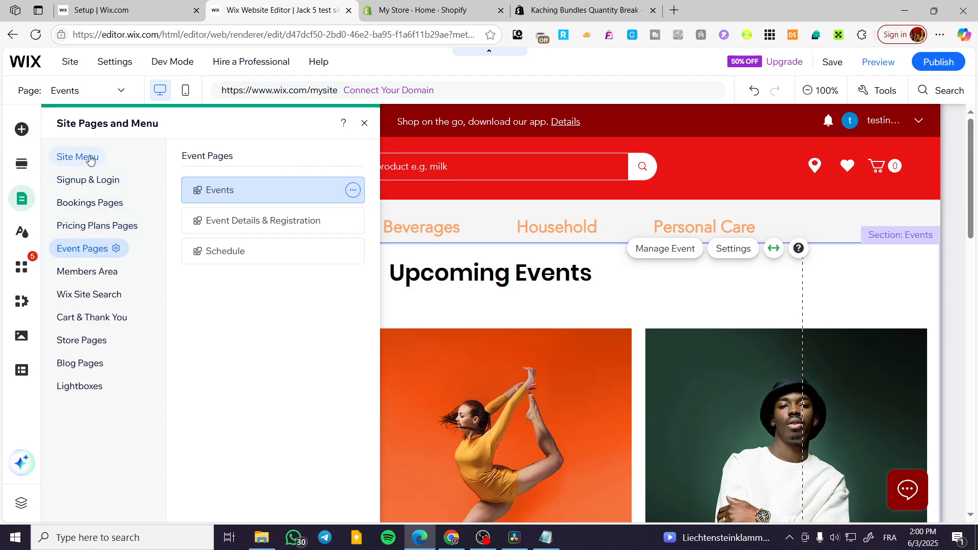
# Review the Site Menu pages, return to Event Pages and close the panel.
pyautogui.click(78, 157)
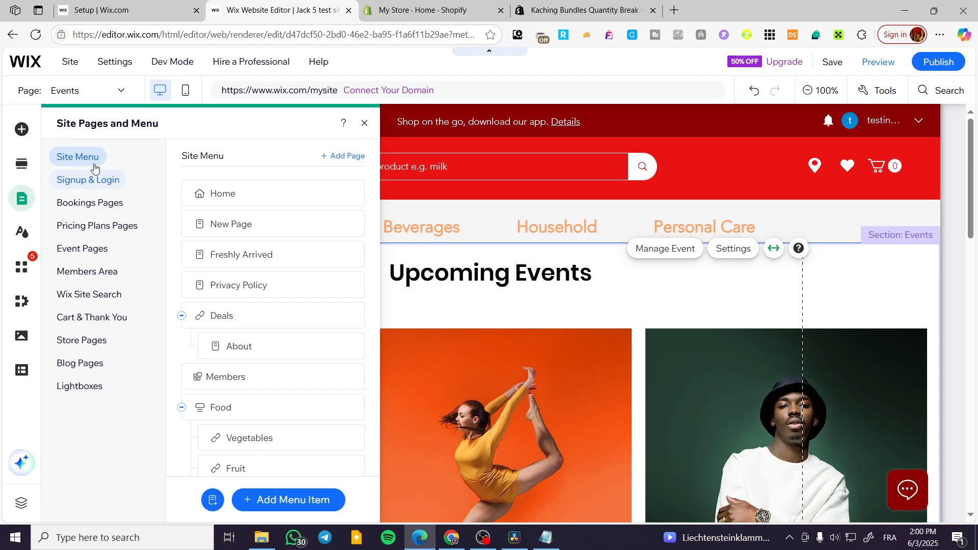
pyautogui.scroll(-3)
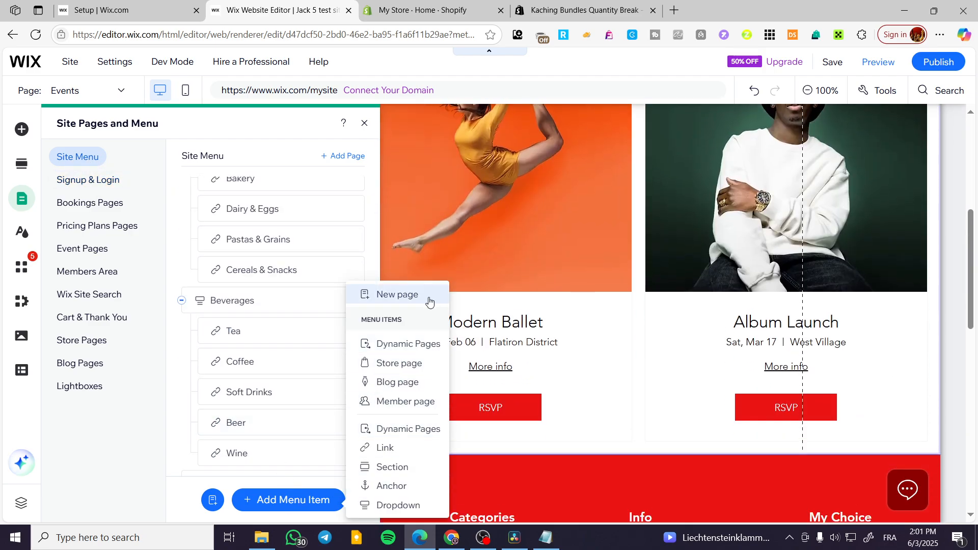
pyautogui.moveTo(79, 309)
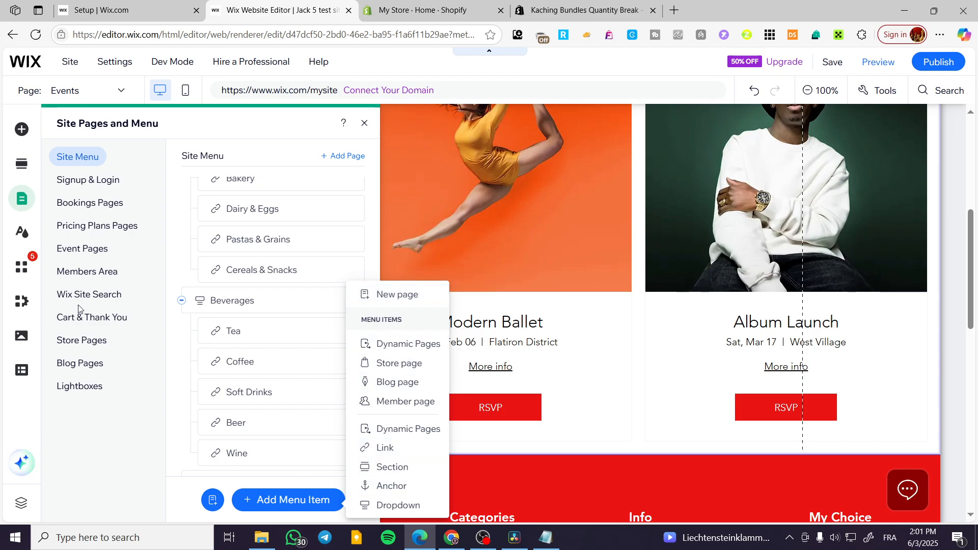
pyautogui.click(82, 248)
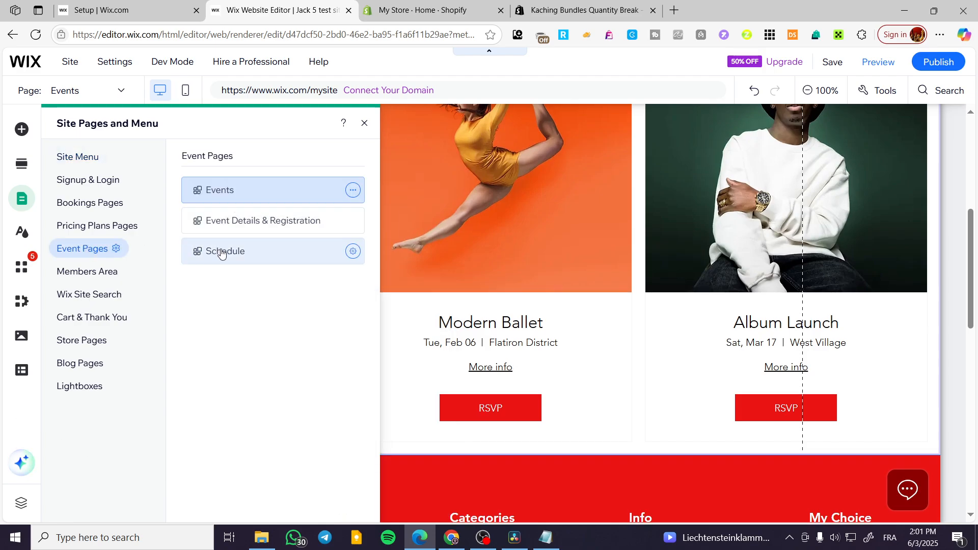
pyautogui.click(365, 123)
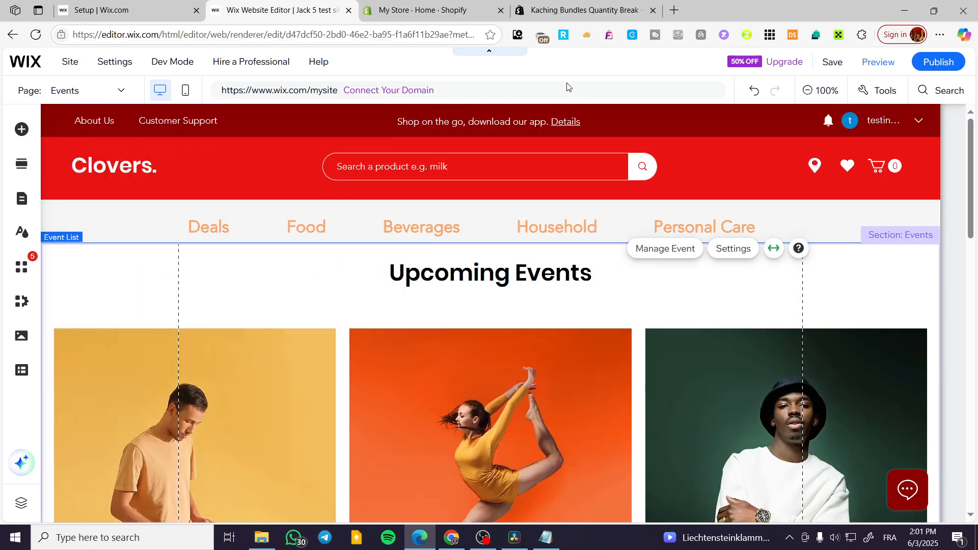
# Select the header and reopen Site Pages and Menu on the Site Menu list starting with Home.
pyautogui.click(70, 61)
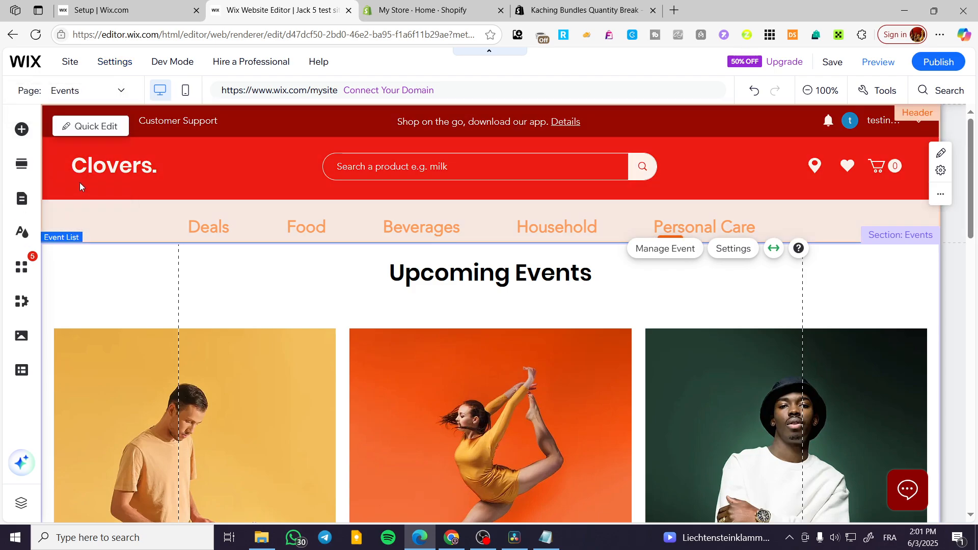
pyautogui.click(22, 199)
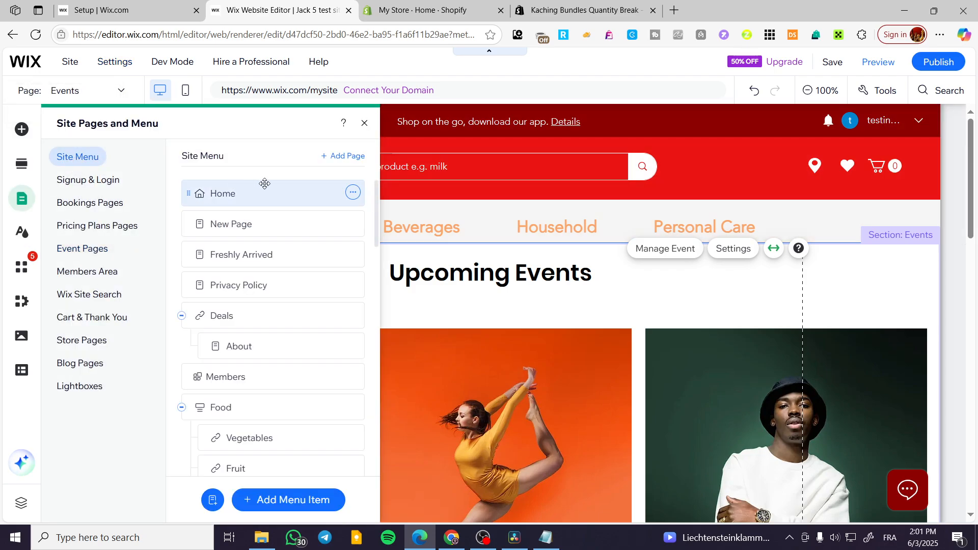